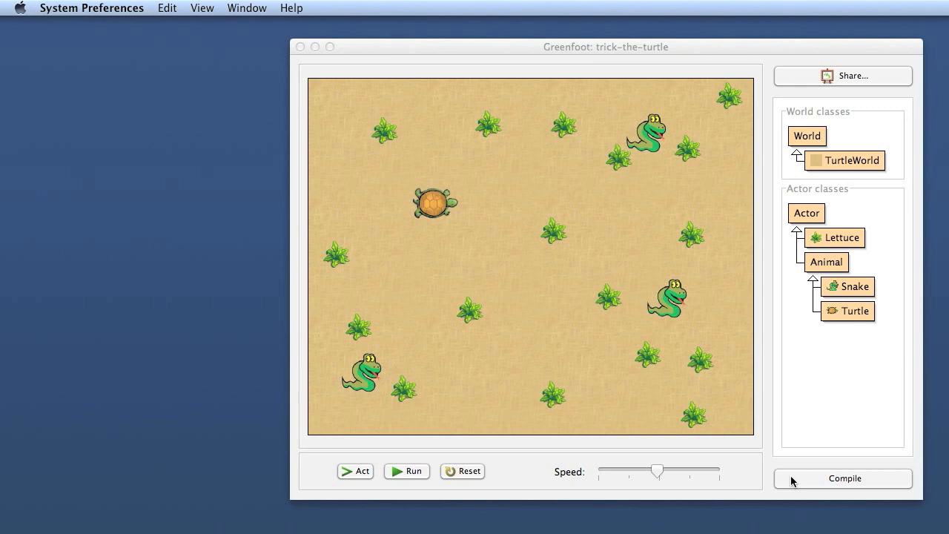
mouse_move(836, 495)
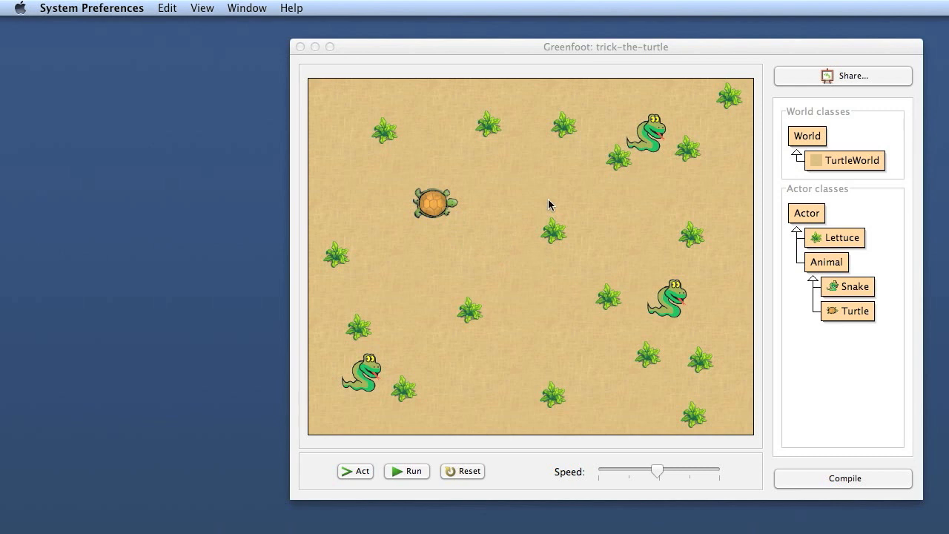
mouse_move(527, 228)
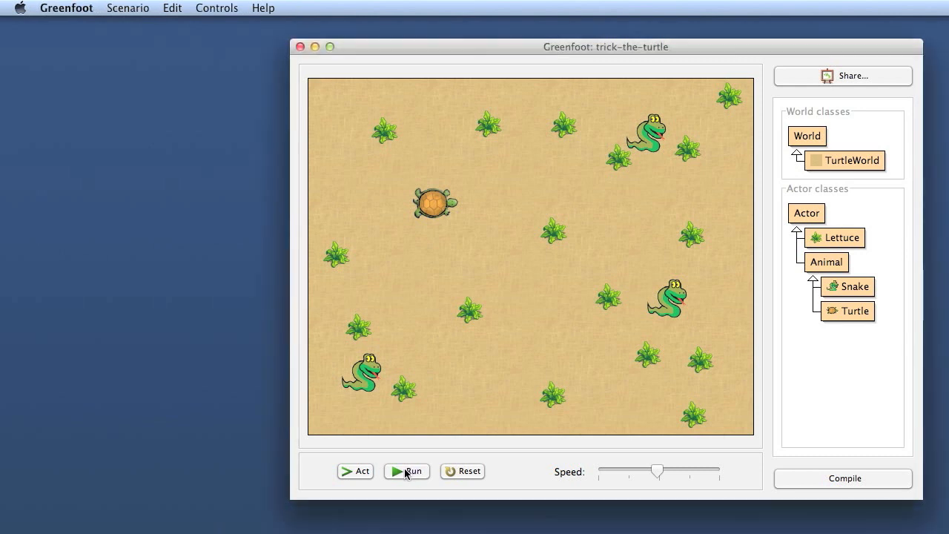
- Run the trick-the-turtle scenario, watch the turtle eat lettuce among snakes, then pause it
left_click(406, 471)
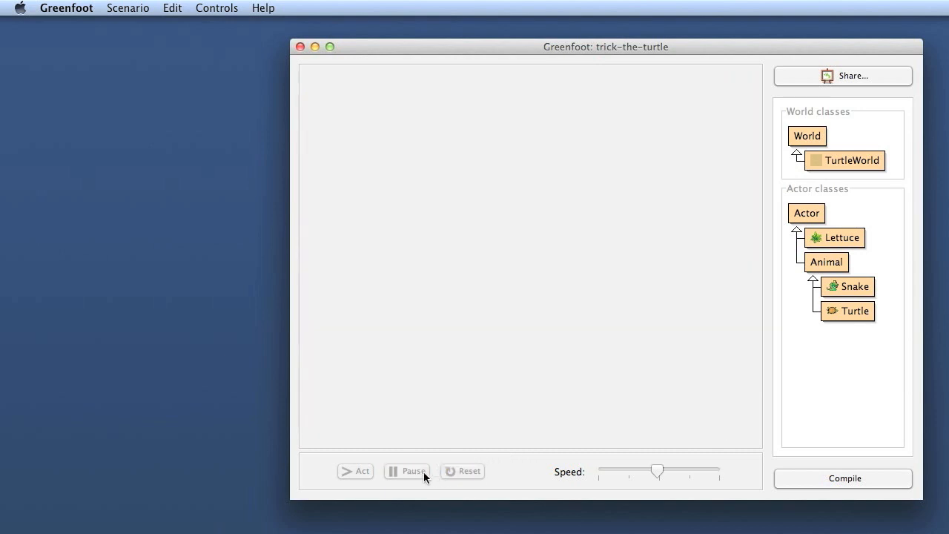
left_click(406, 471)
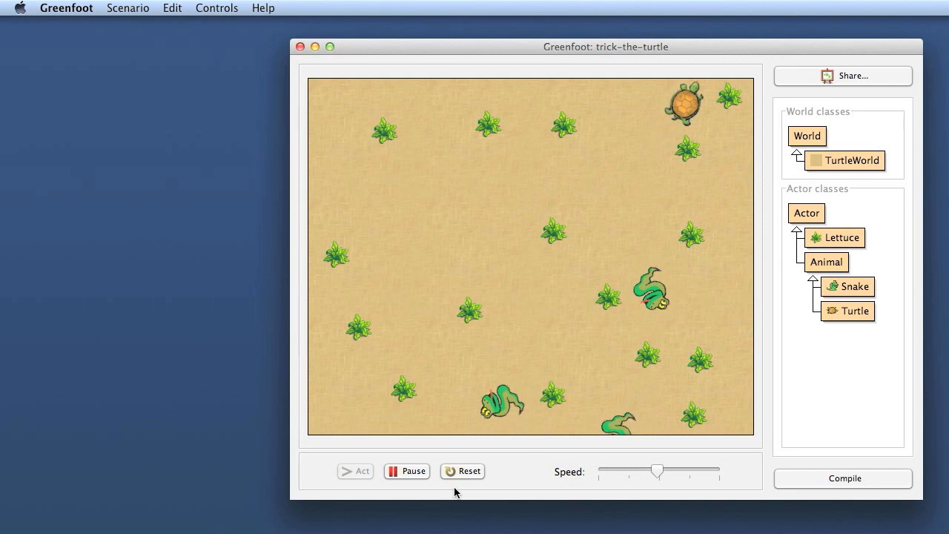
left_click(354, 472)
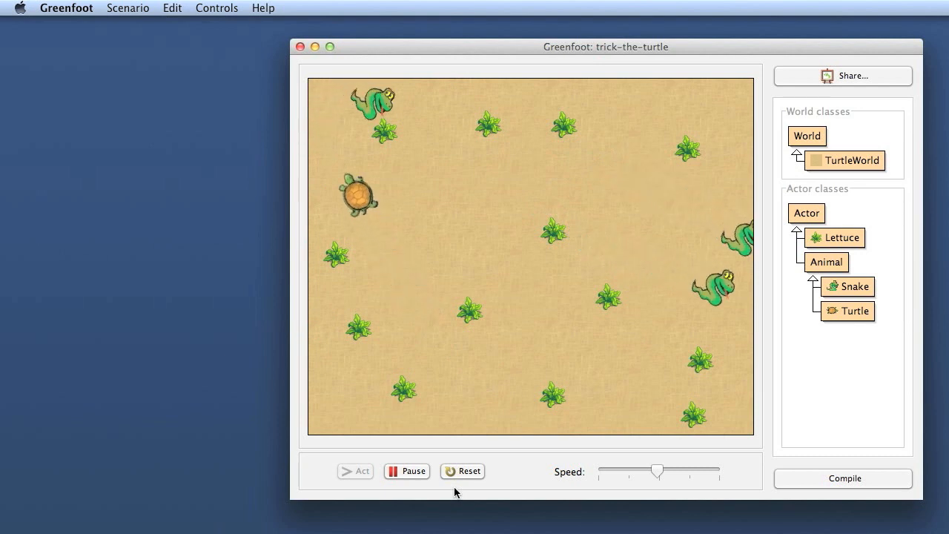
left_click(355, 472)
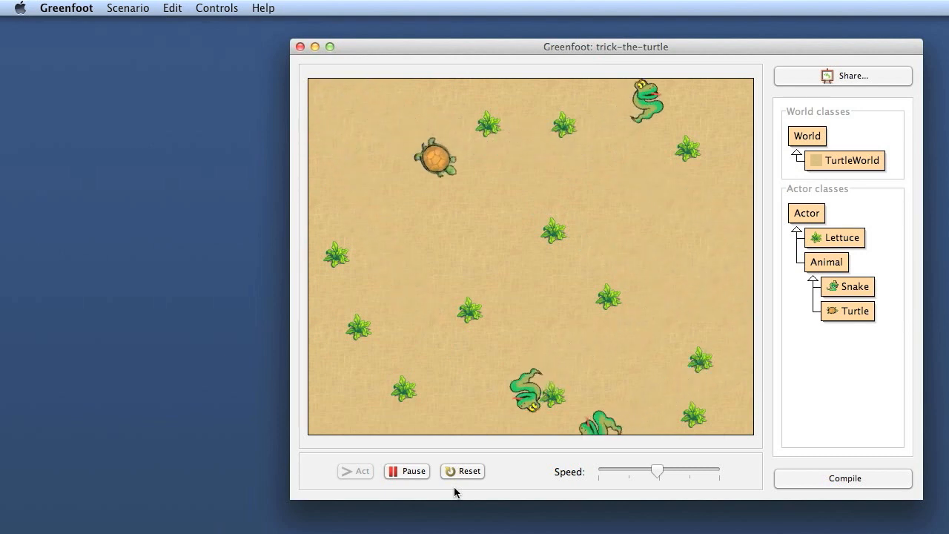
left_click(355, 472)
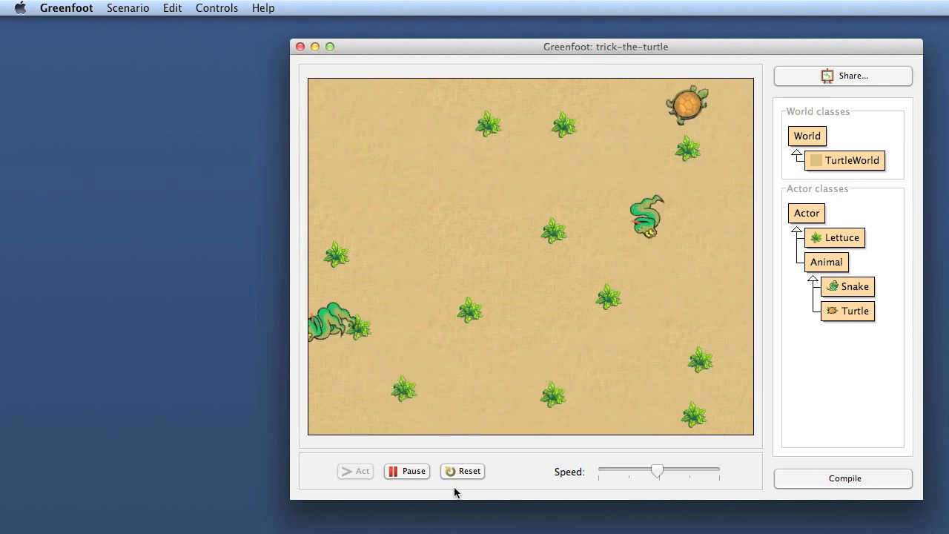
left_click(406, 471)
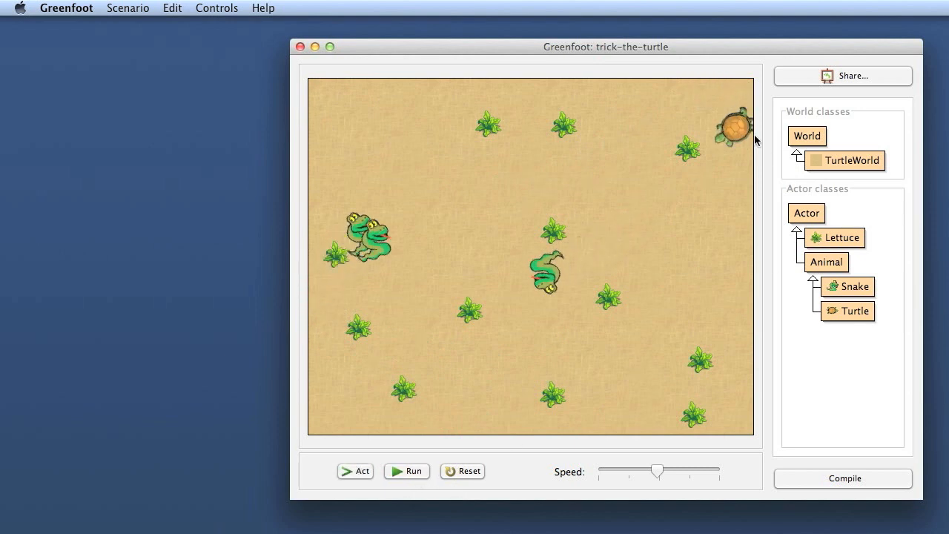
mouse_move(650, 145)
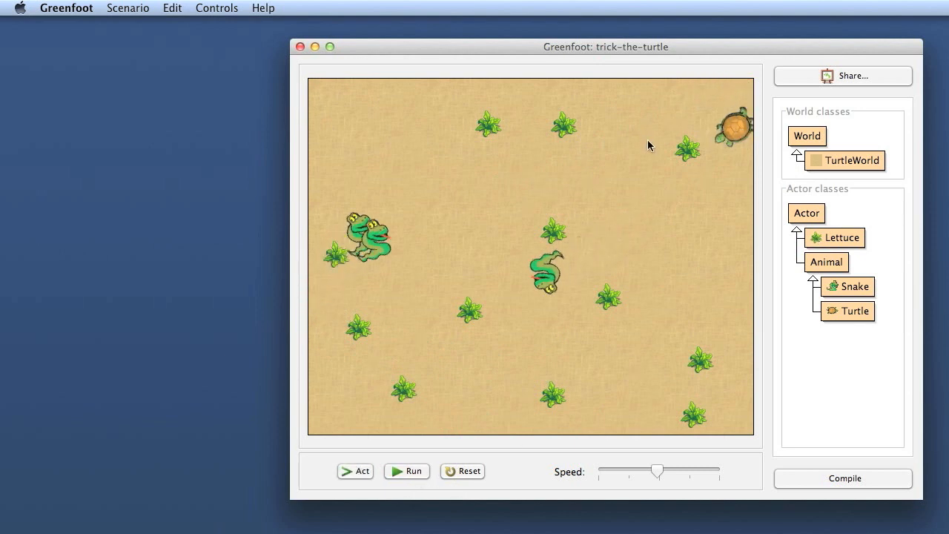
mouse_move(655, 147)
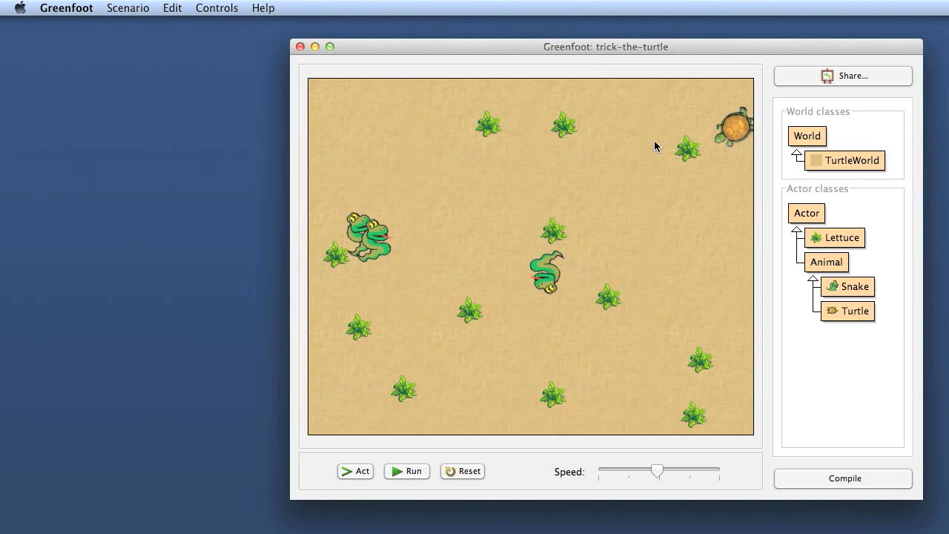
mouse_move(724, 134)
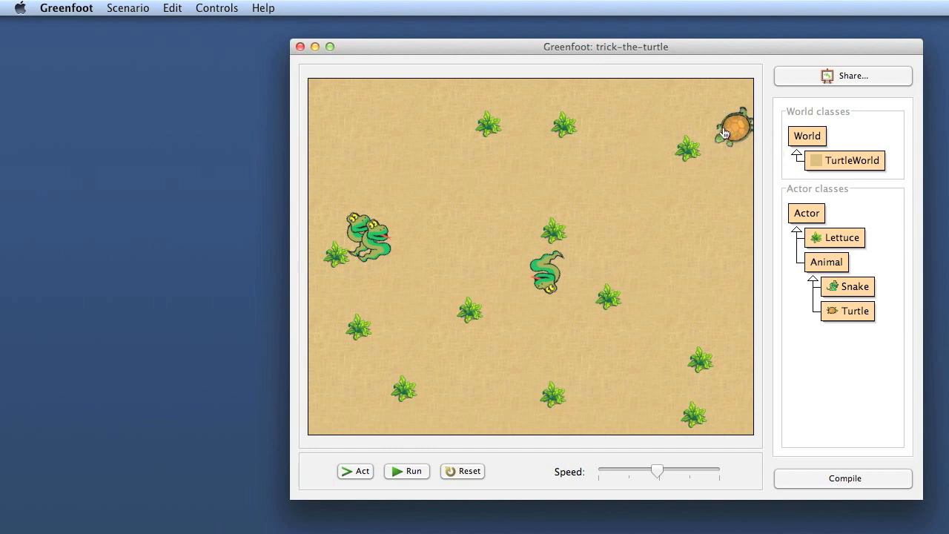
mouse_move(568, 277)
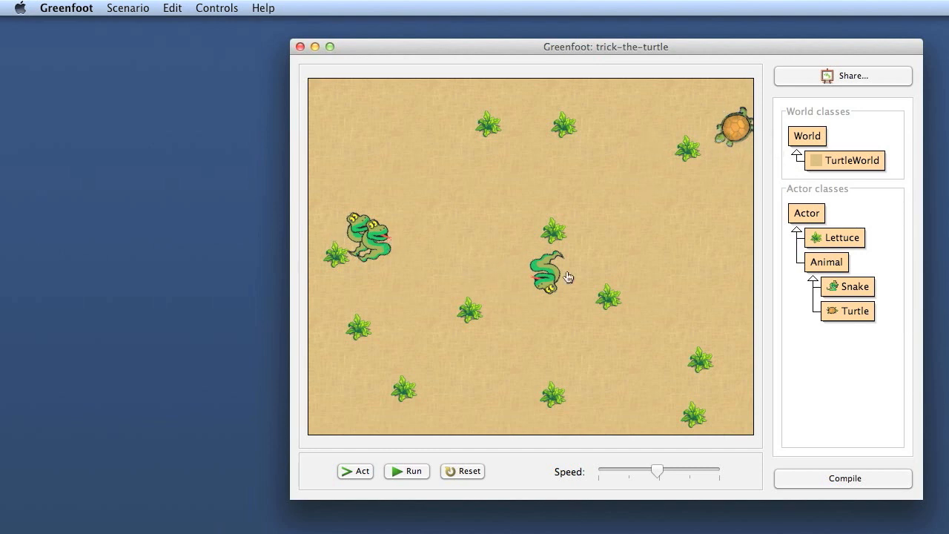
mouse_move(738, 305)
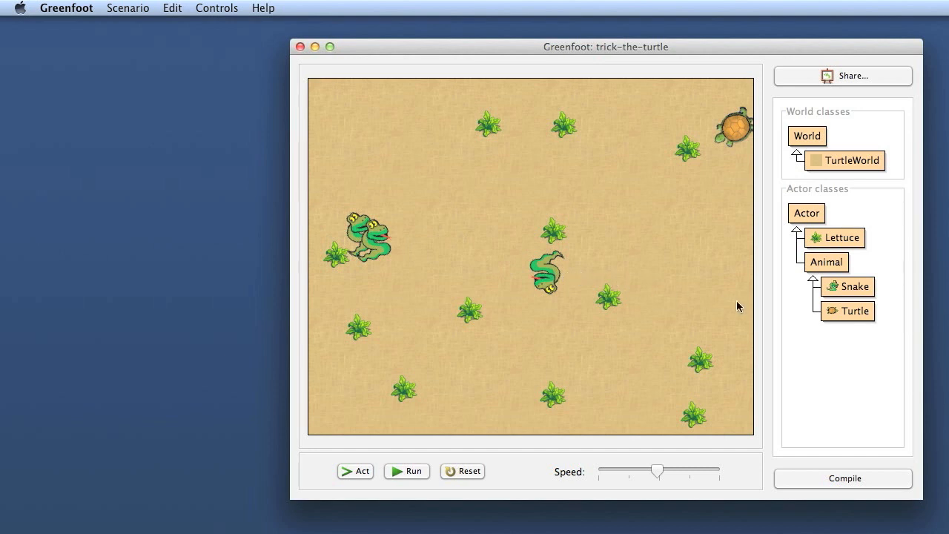
mouse_move(818, 318)
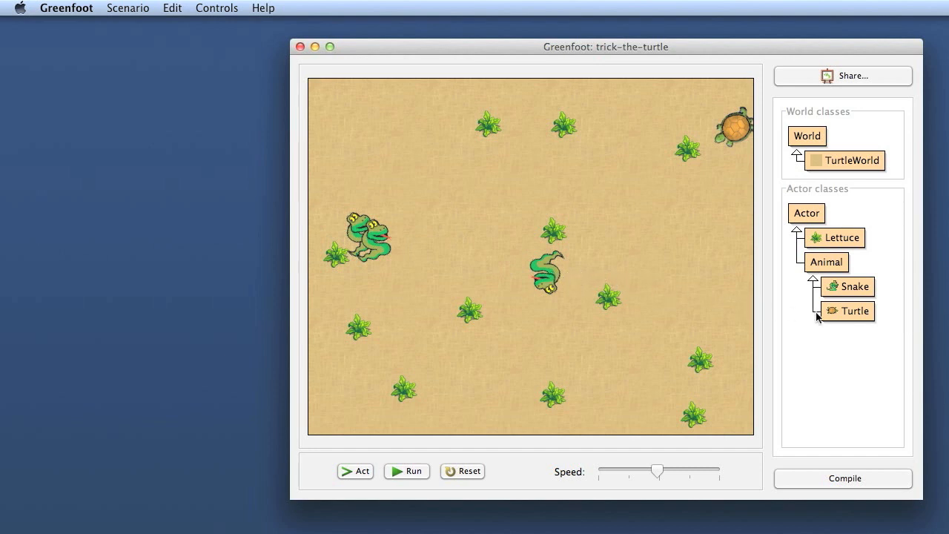
- Open the Turtle class editor and select the randomTurn() and turnAtEdge() calls in act()
double_click(854, 311)
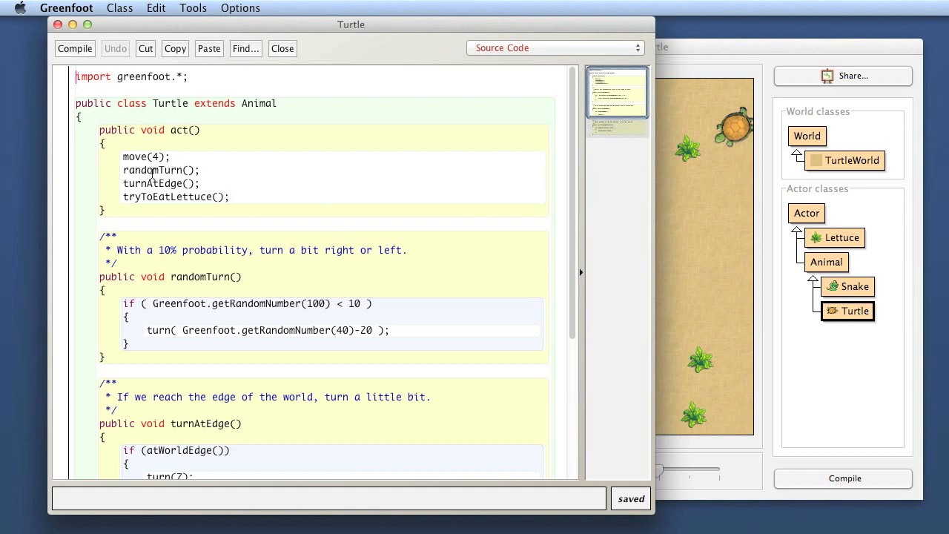
mouse_move(175, 163)
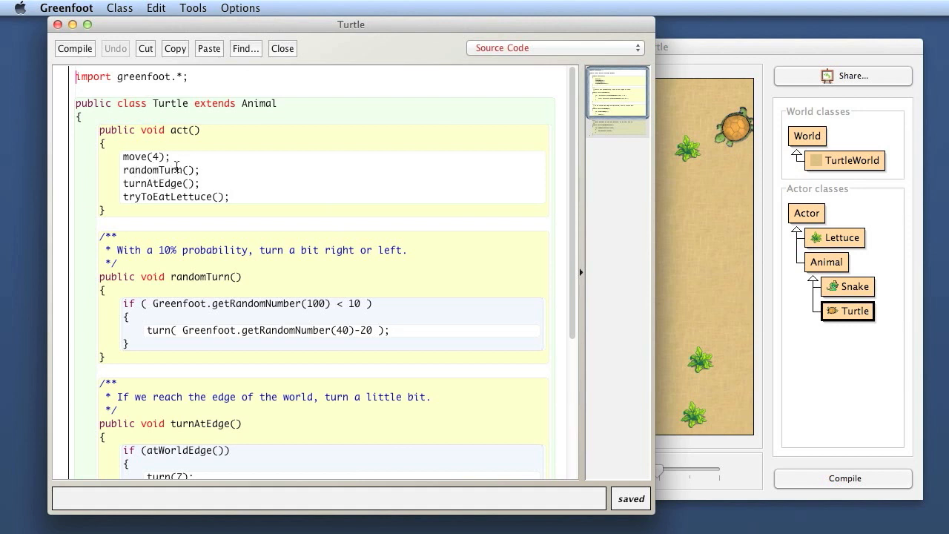
double_click(160, 169)
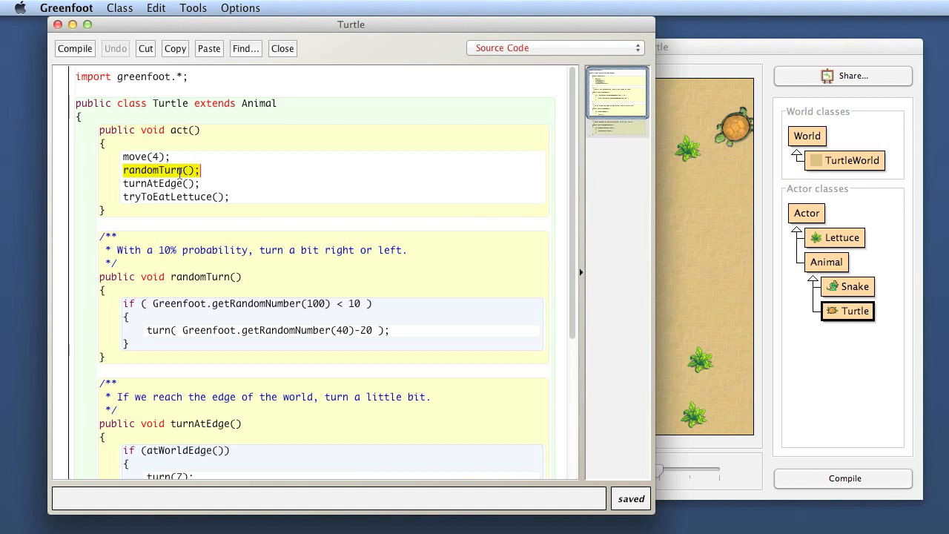
double_click(160, 184)
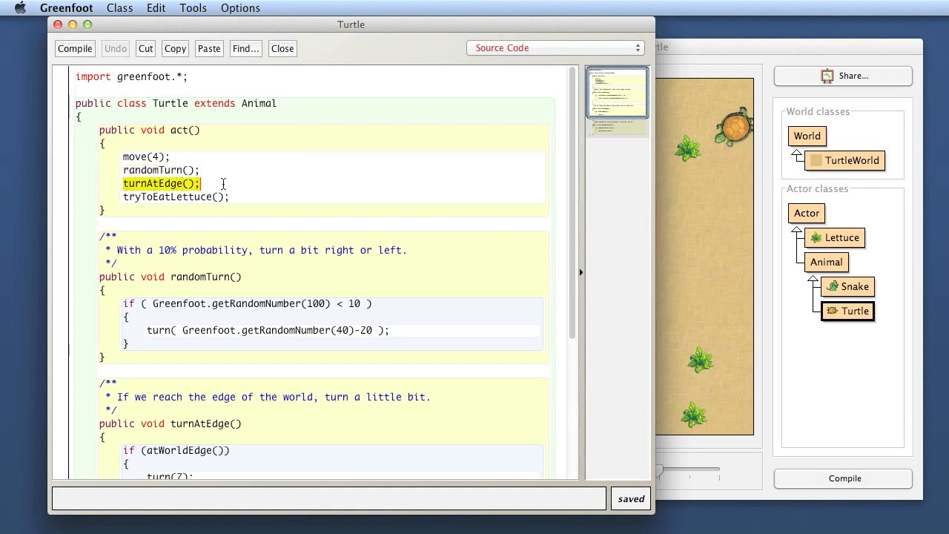
mouse_move(208, 175)
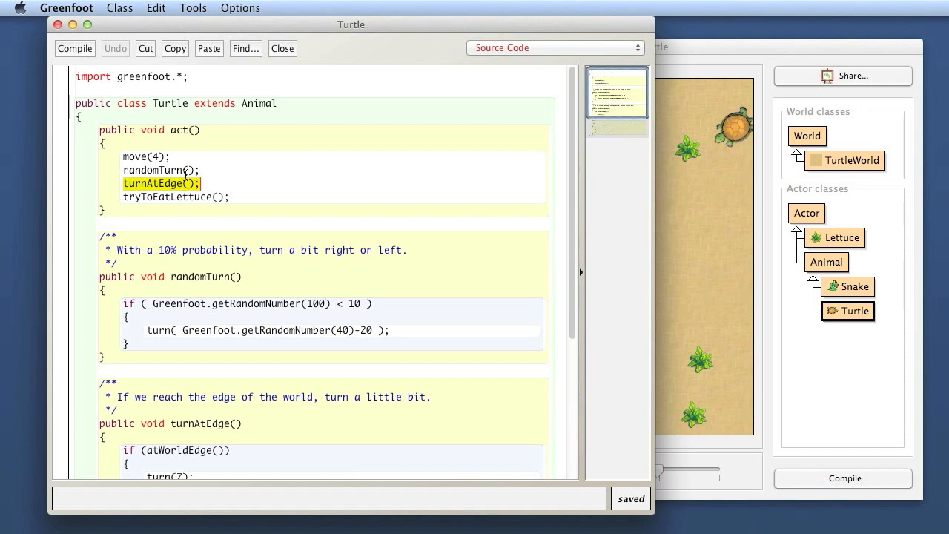
mouse_move(269, 173)
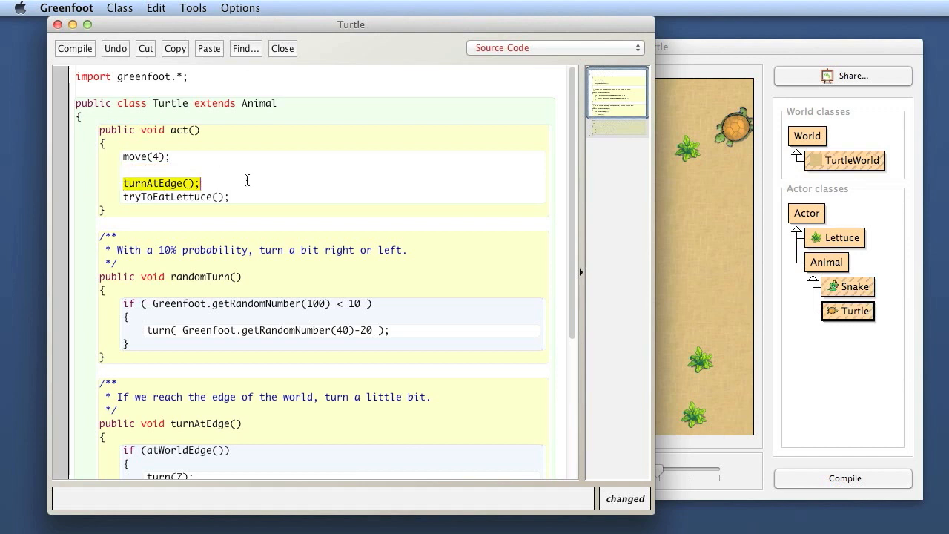
- Delete the turnAtEdge() call from act() and remove the whole randomTurn method
key("Delete")
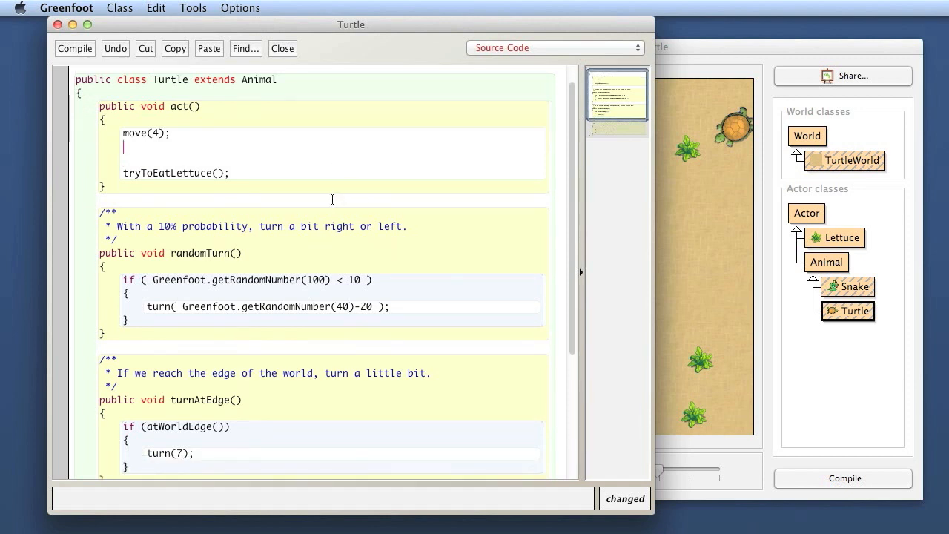
scroll("down", 3)
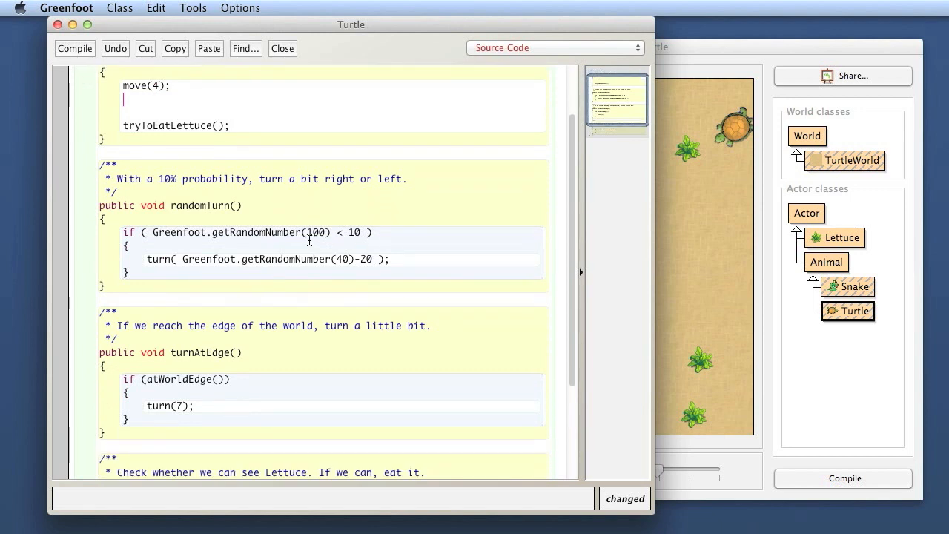
mouse_move(377, 235)
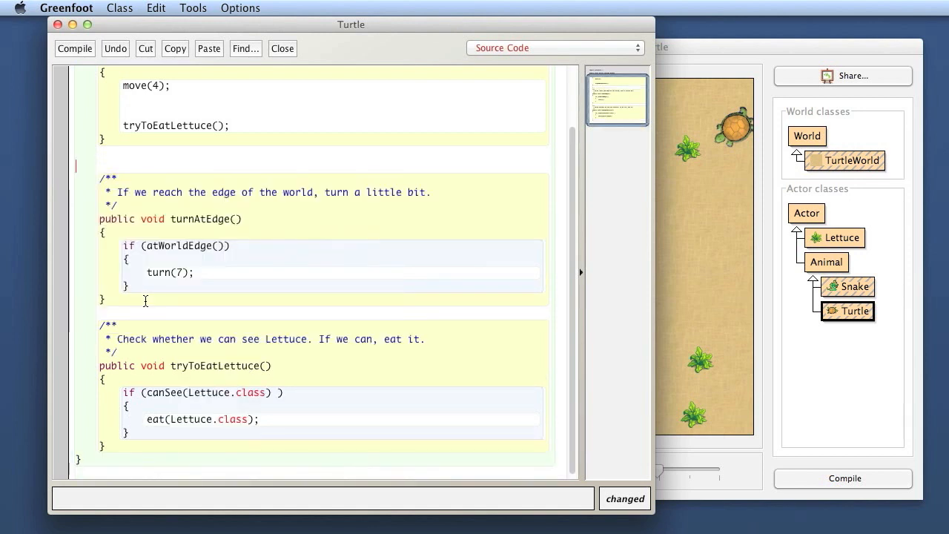
scroll("up", 3)
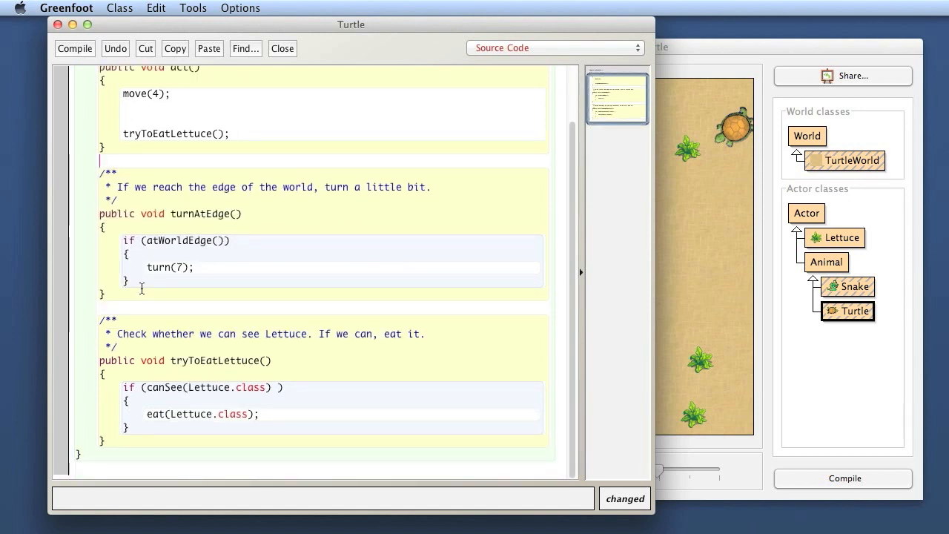
scroll("up", 3)
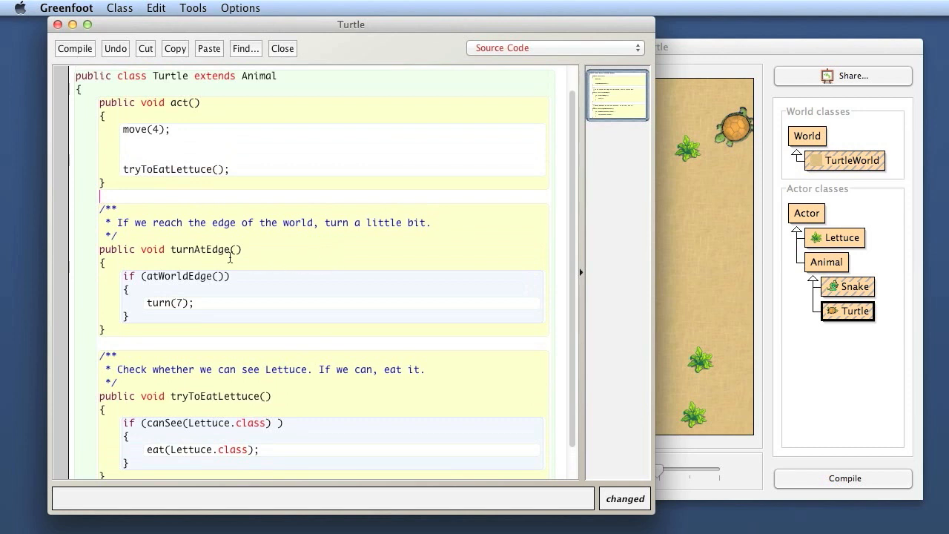
- Rename turnAtEdge to checkKeys and delete its comment text and body
double_click(201, 249)
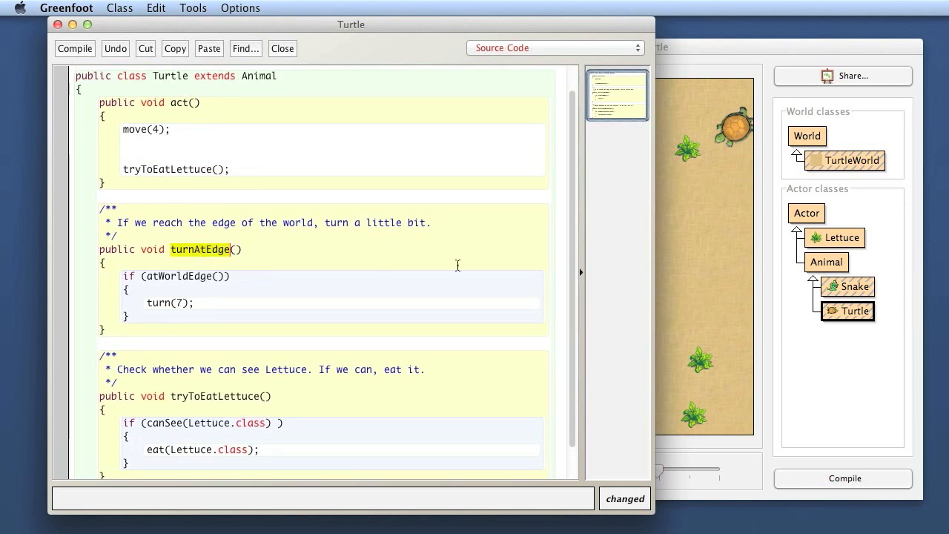
type("check")
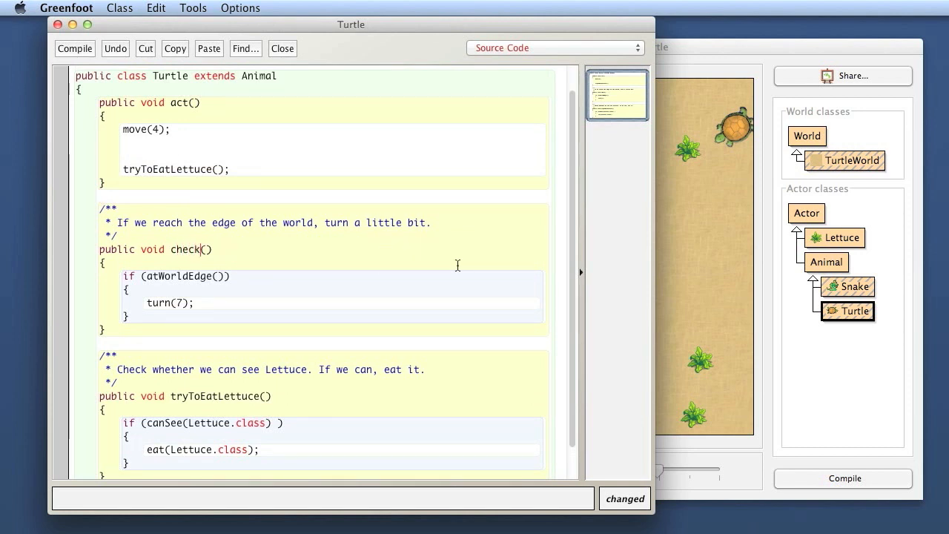
type("Keys")
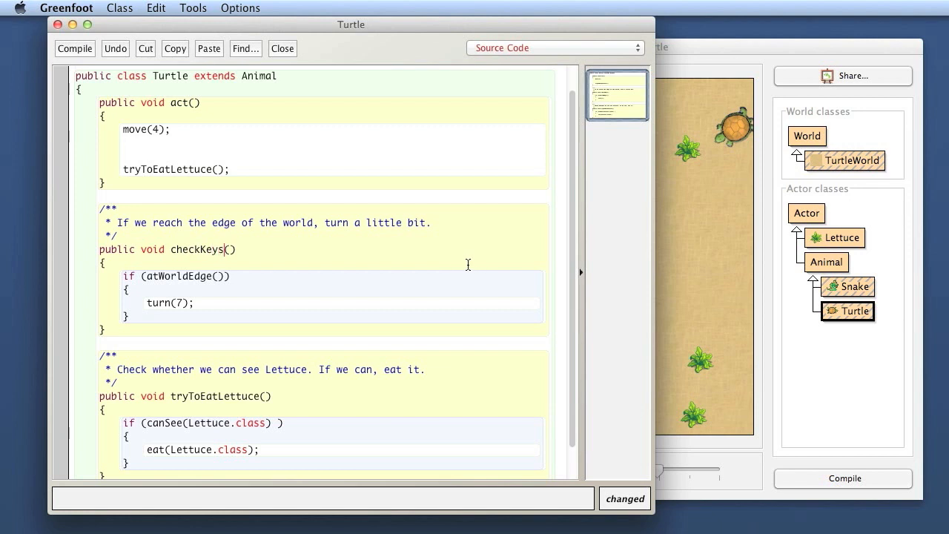
mouse_move(117, 222)
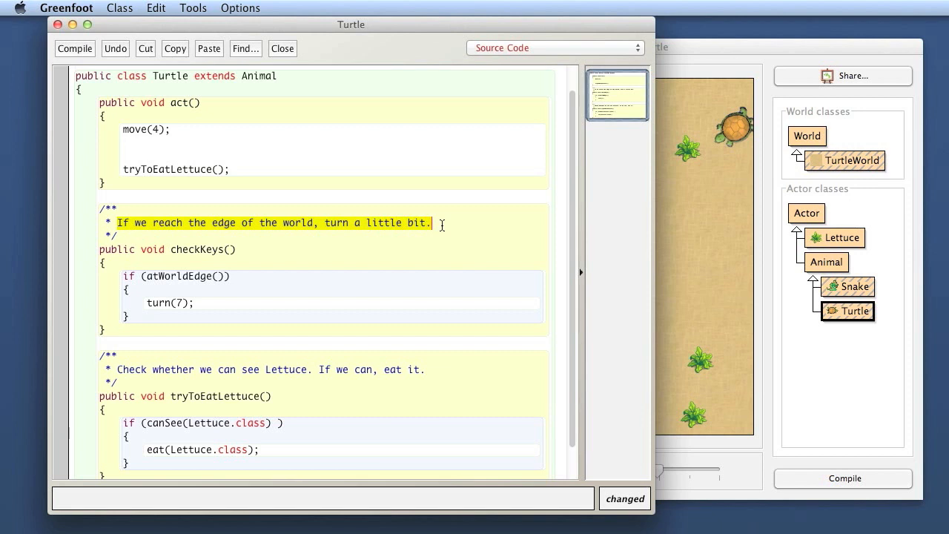
key("Delete")
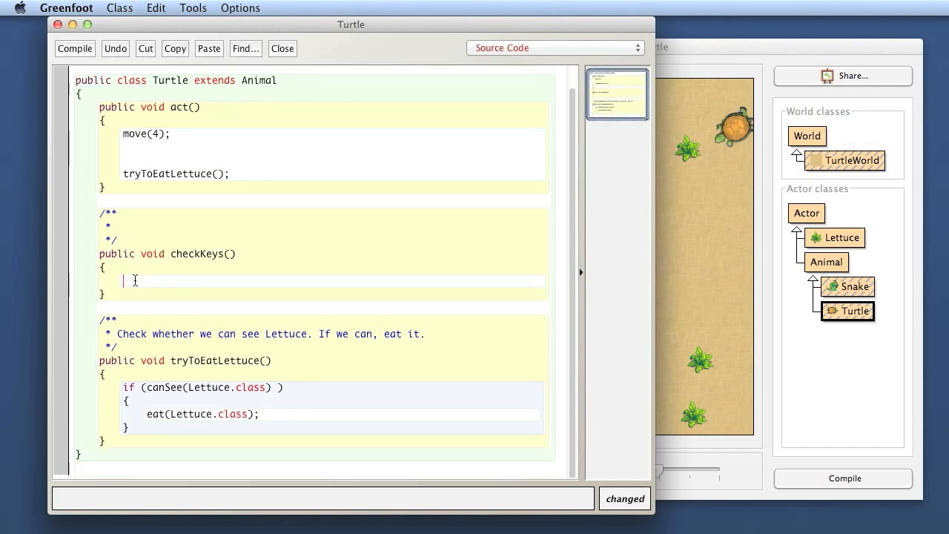
mouse_move(196, 282)
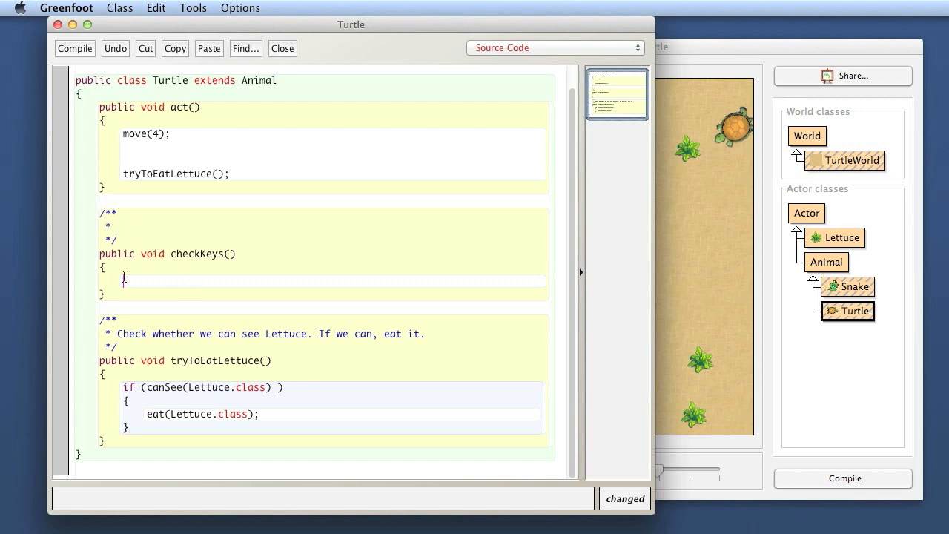
mouse_move(225, 240)
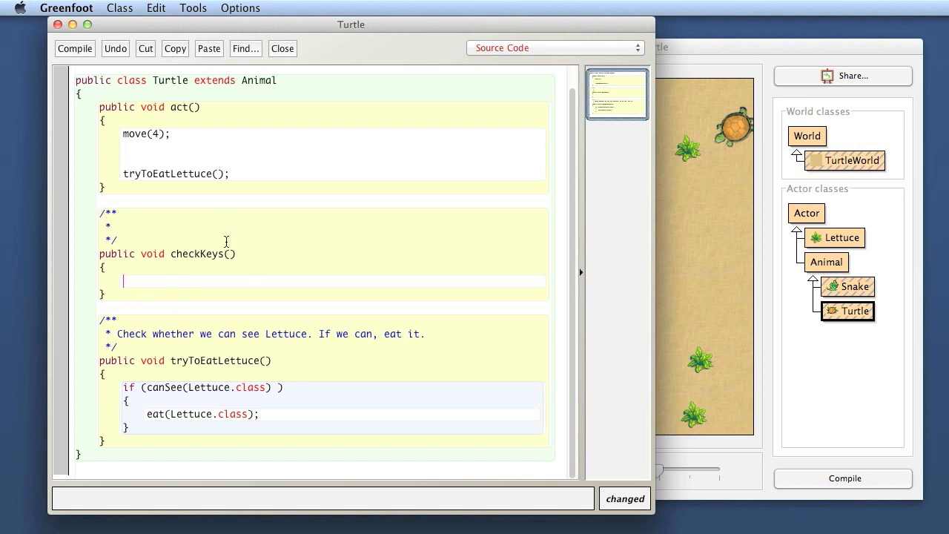
mouse_move(397, 276)
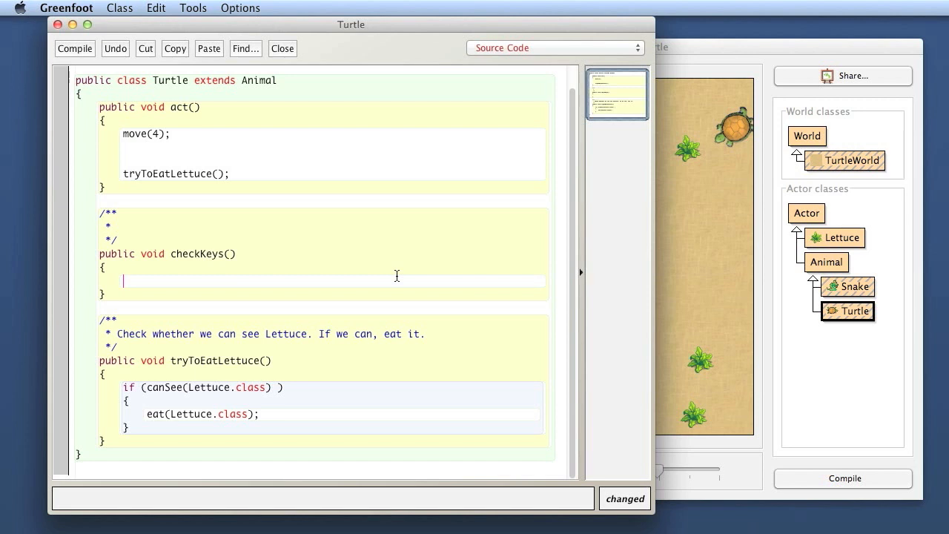
- Write an if ( ) statement in checkKeys whose block calls turn(-5)
type("if")
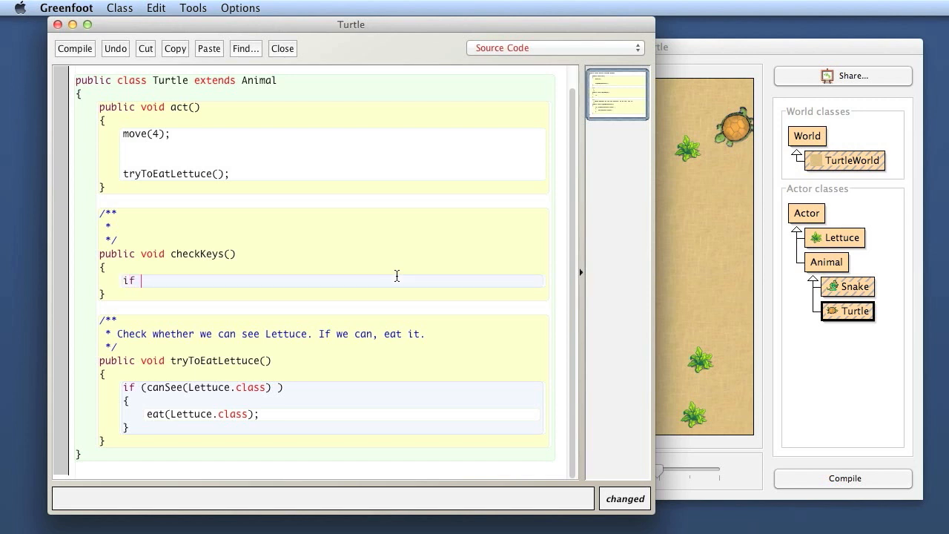
type("(")
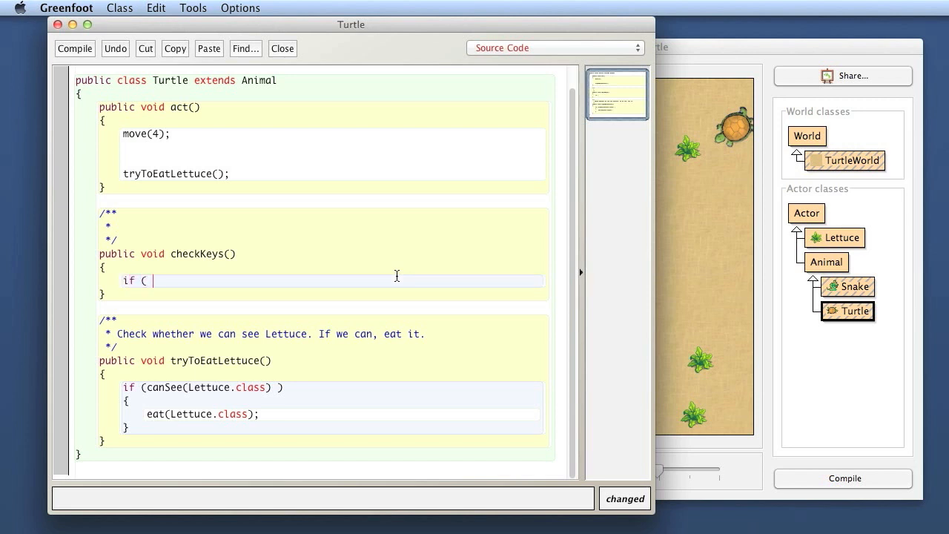
type(")")
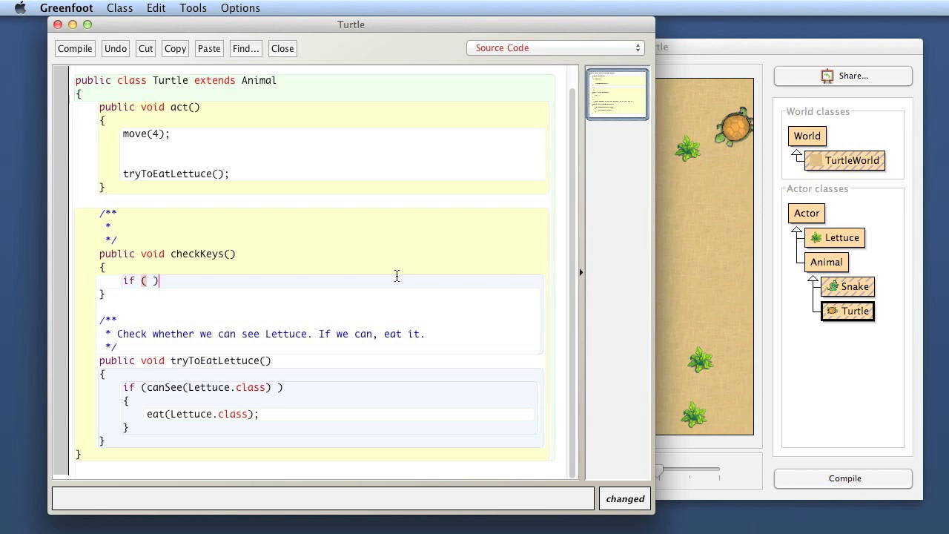
key("Return")
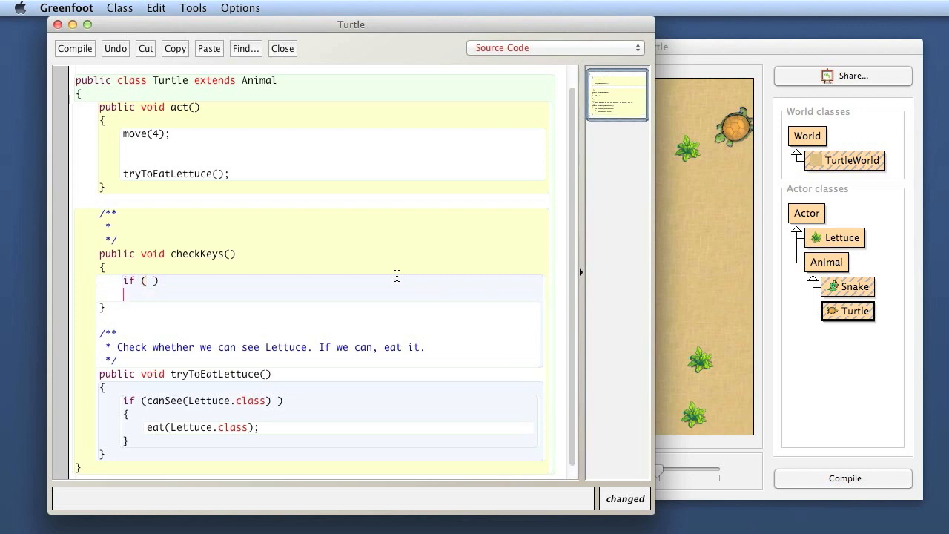
type("{")
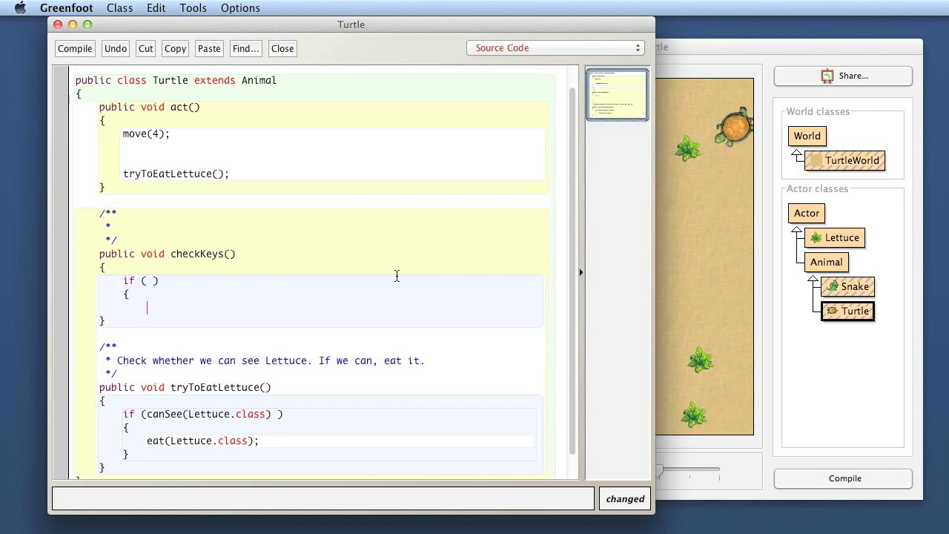
type("t")
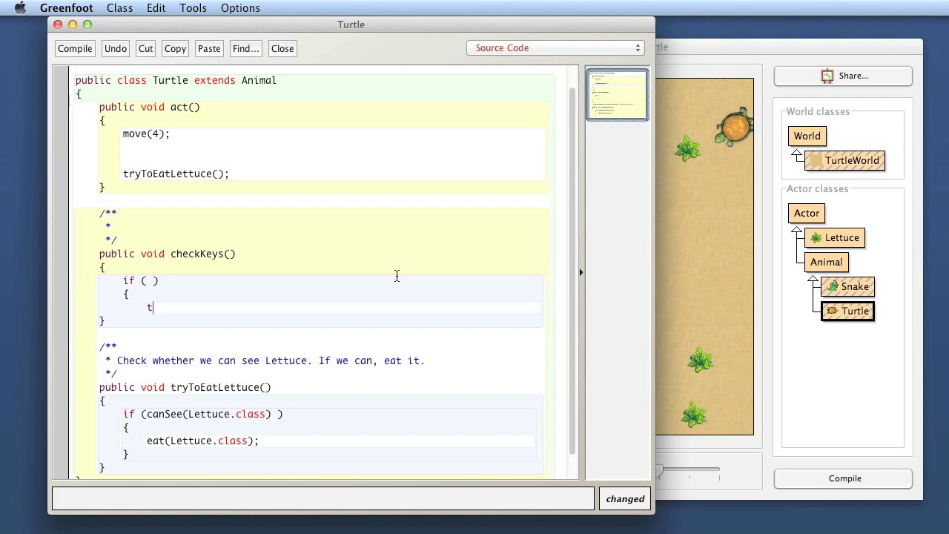
type("urn(")
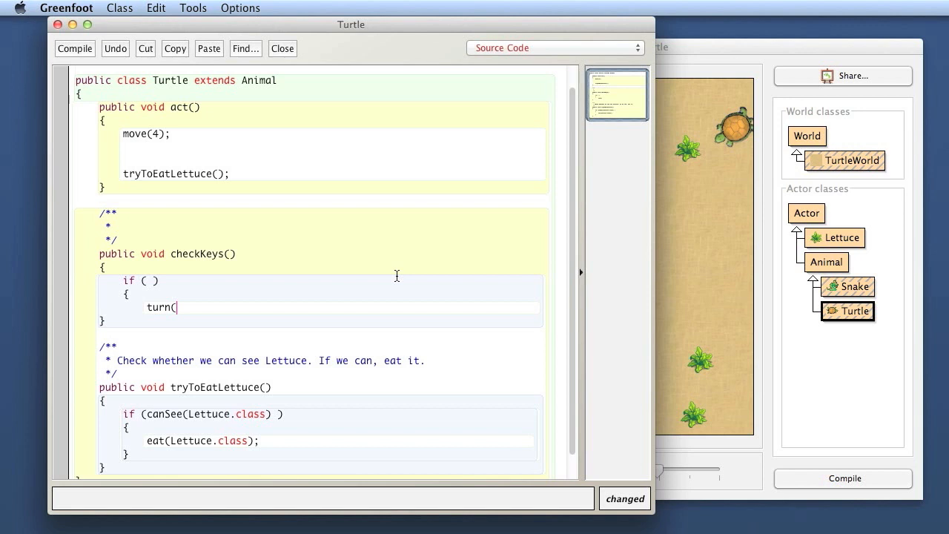
type("-5);")
type("}")
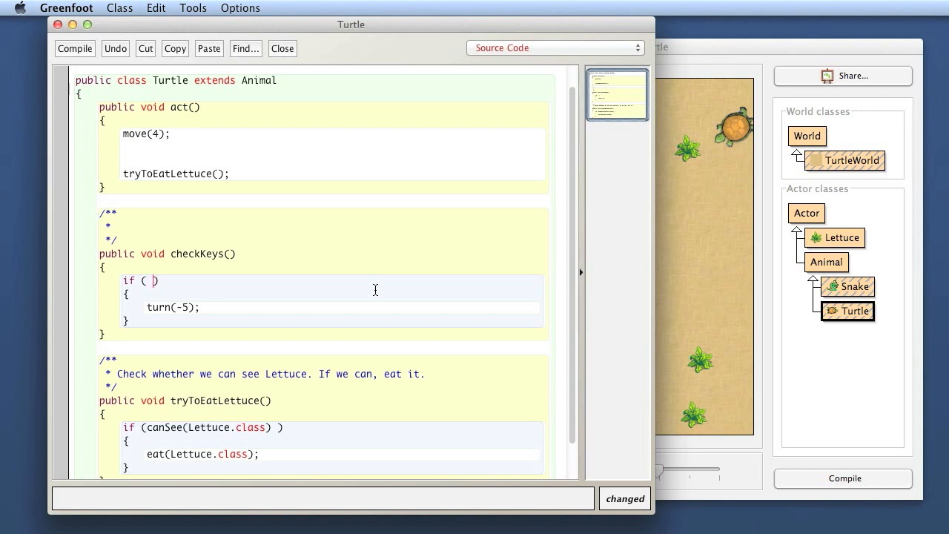
left_click(240, 9)
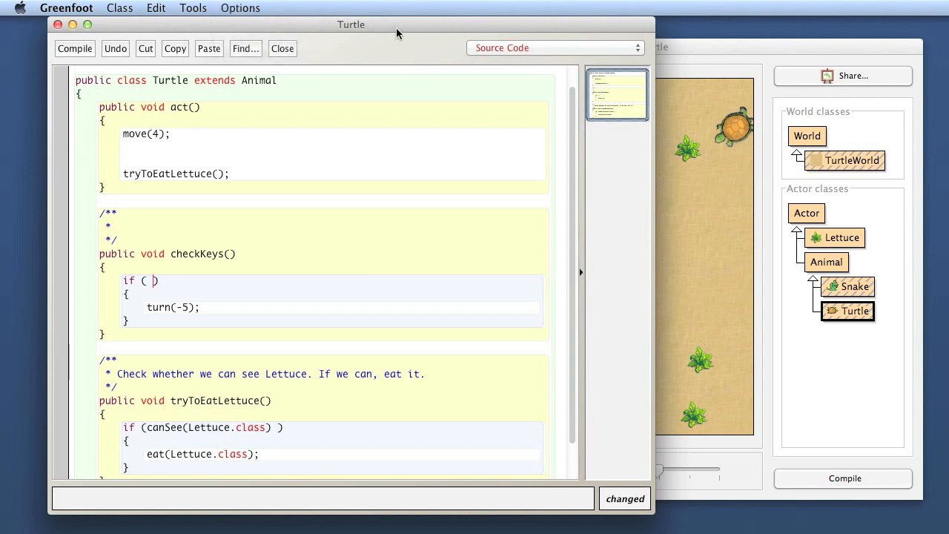
- Consult the Greenfoot class API documentation in Chrome and locate the isKeyDown method
left_click(264, 9)
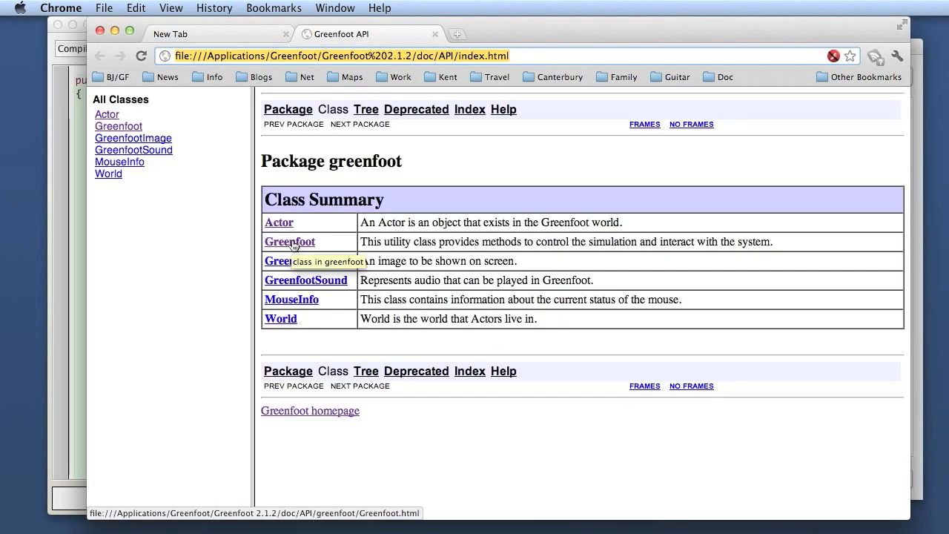
left_click(289, 242)
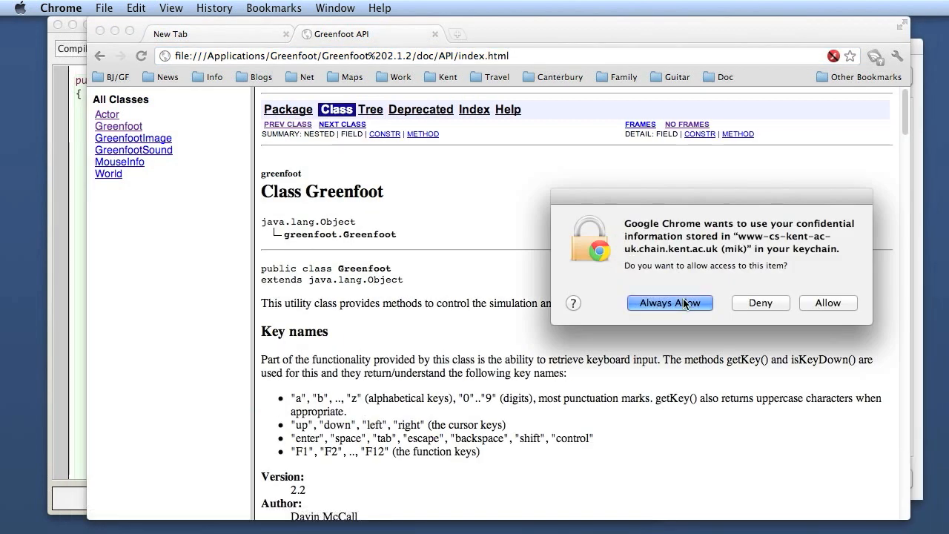
left_click(670, 302)
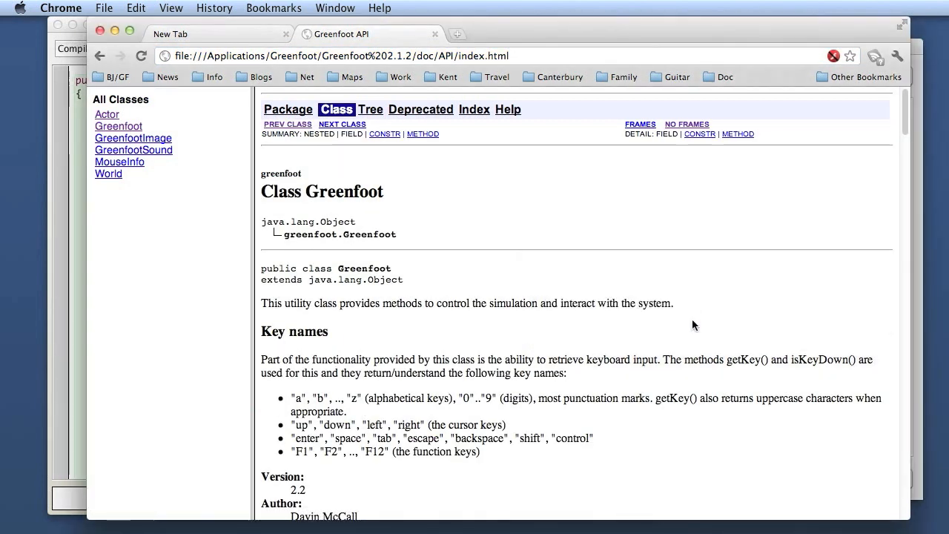
scroll("down", 3)
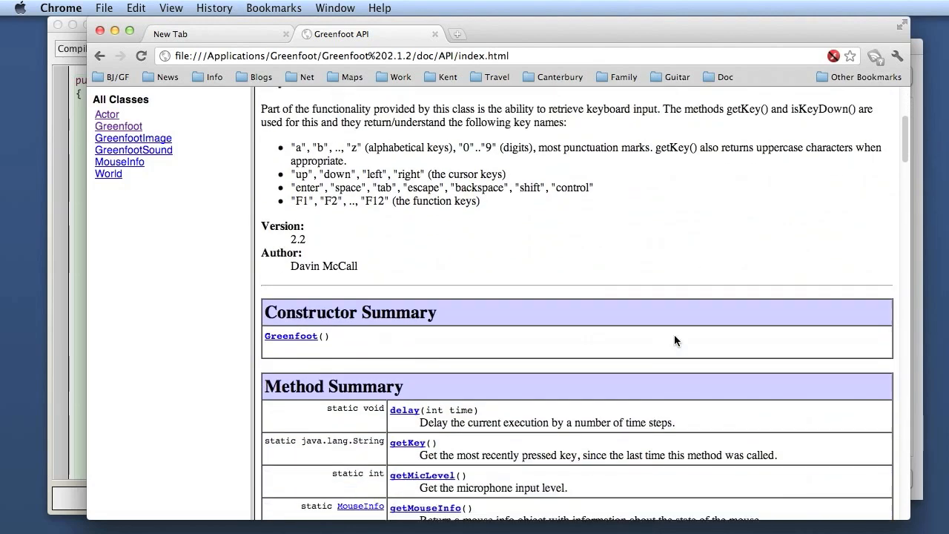
scroll("up", 3)
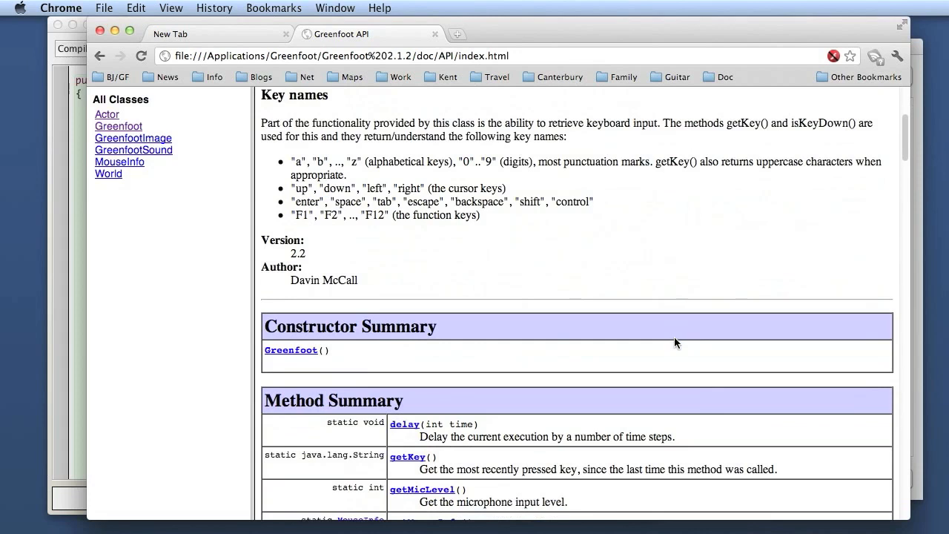
scroll("down", 3)
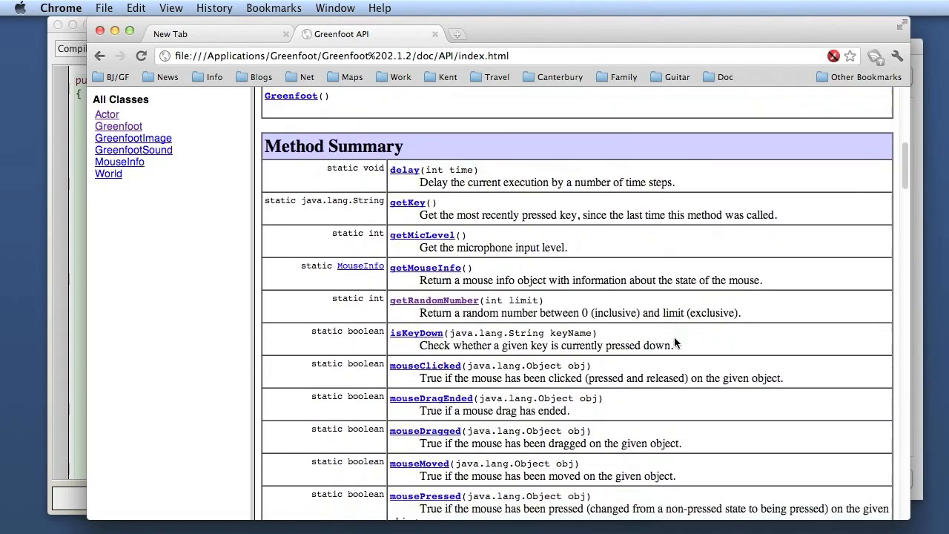
scroll("down", 3)
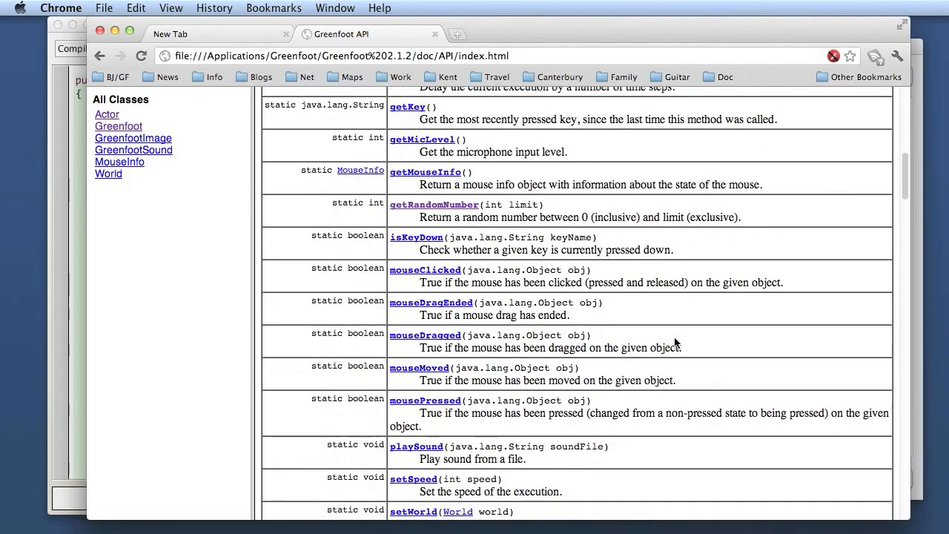
mouse_move(415, 237)
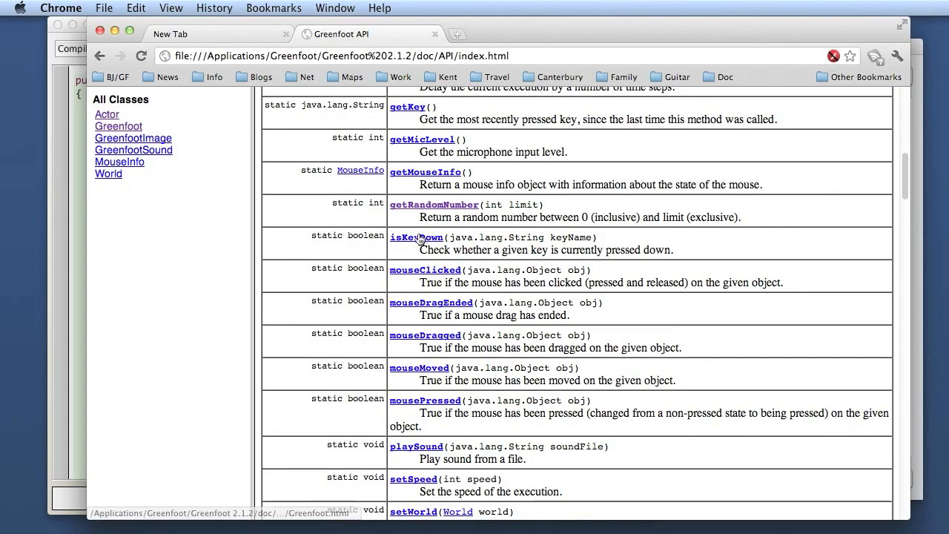
mouse_move(457, 240)
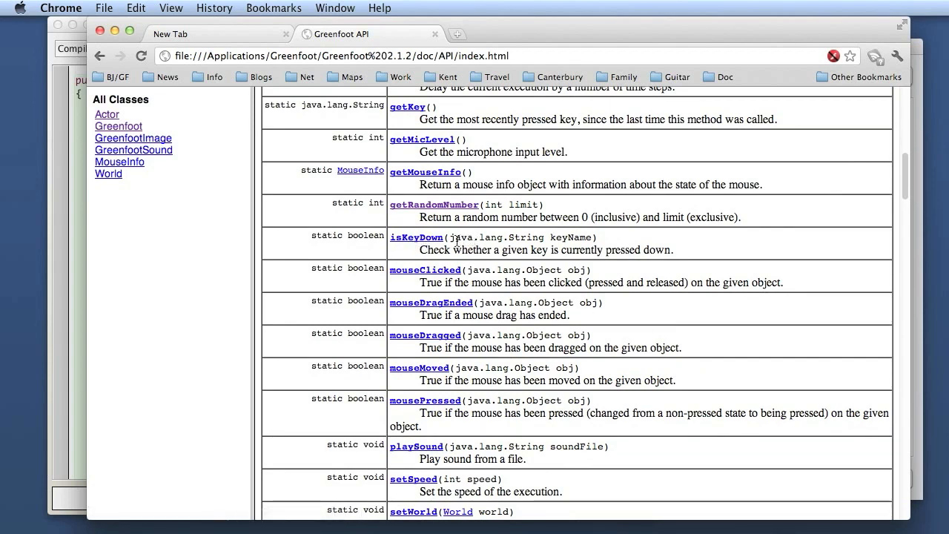
mouse_move(415, 237)
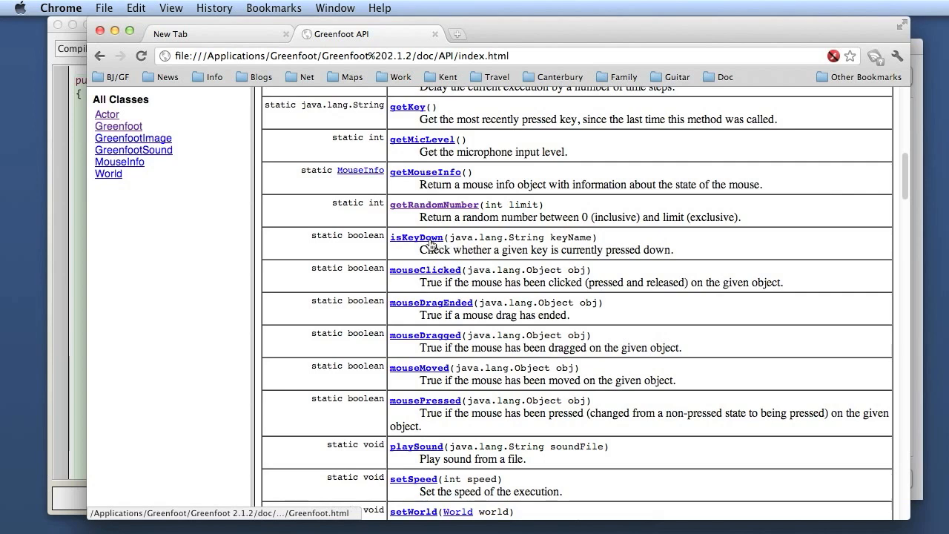
mouse_move(415, 237)
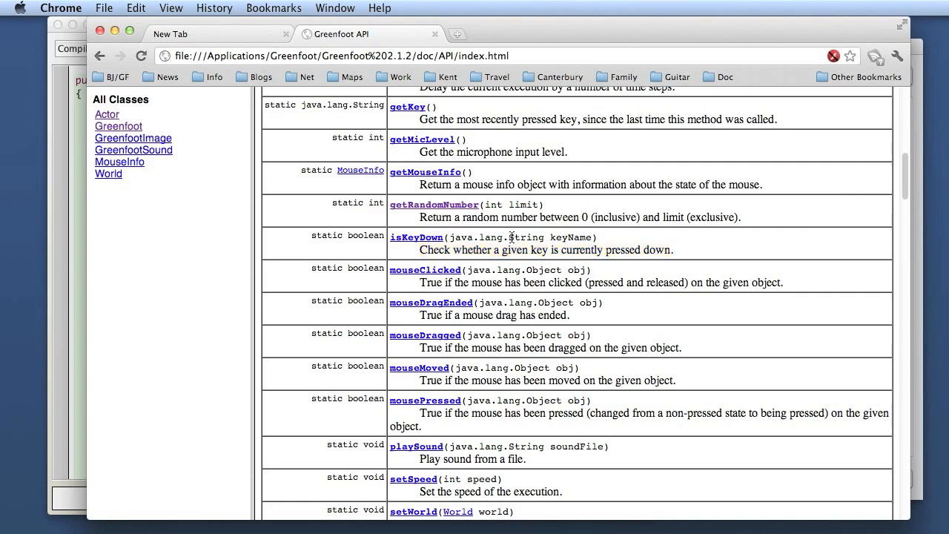
double_click(526, 237)
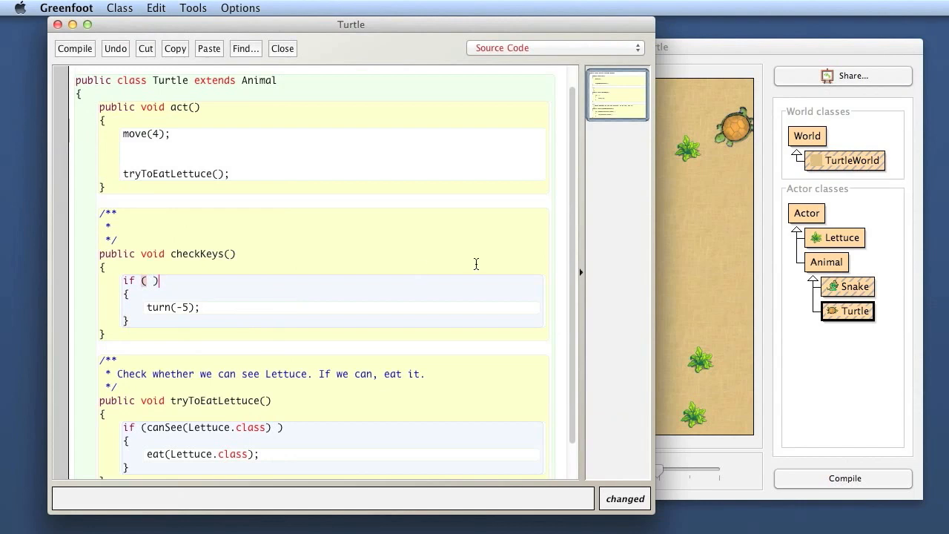
- Start the if condition with Greenfoot.isKeyDown, then erase back to just Greenfoot
type("Green")
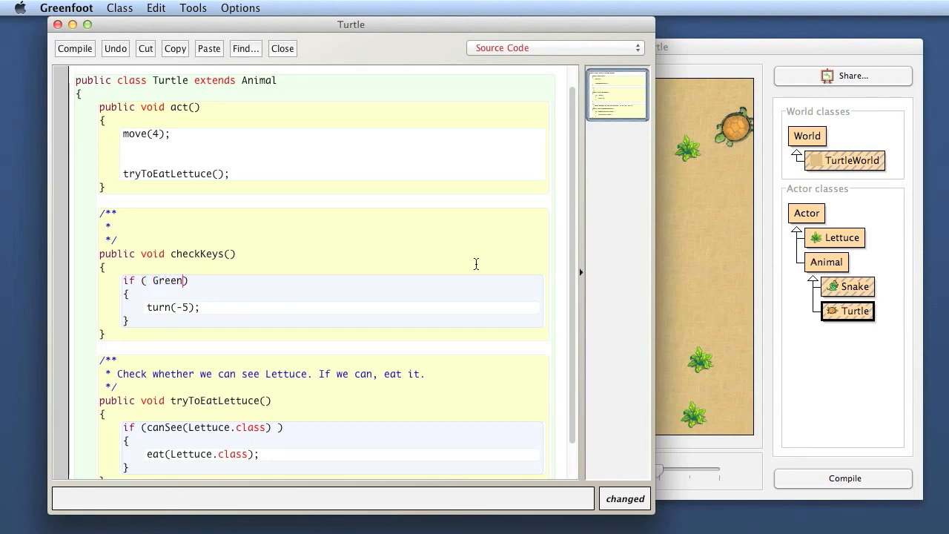
type("foot.isKe")
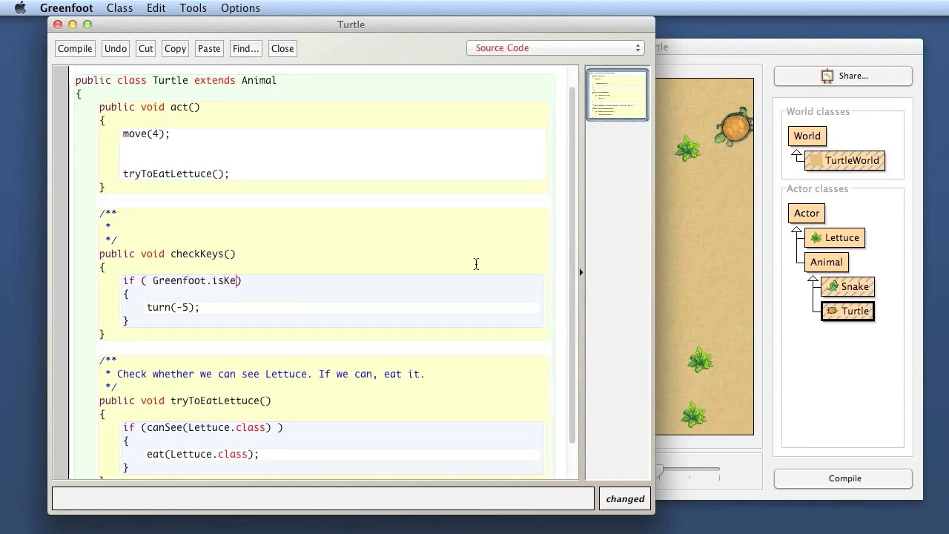
type("ydown")
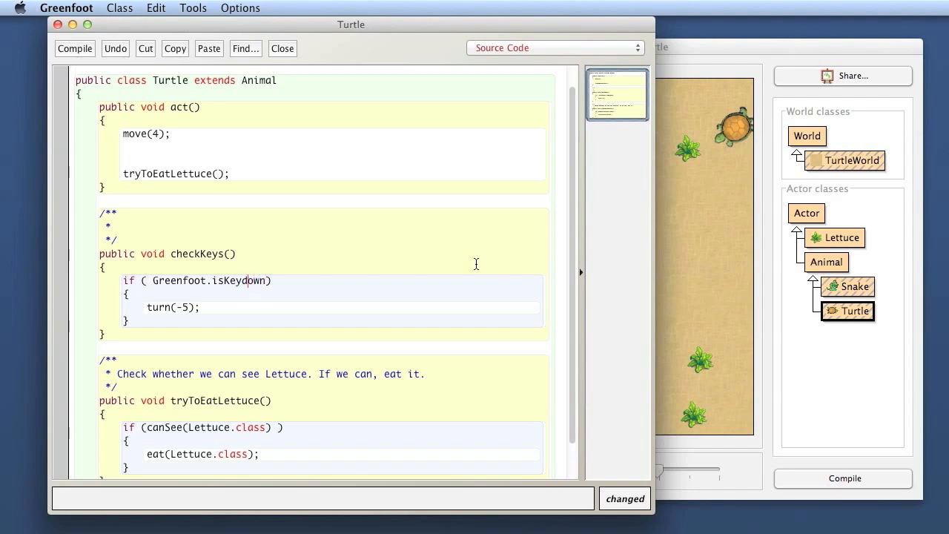
type("D")
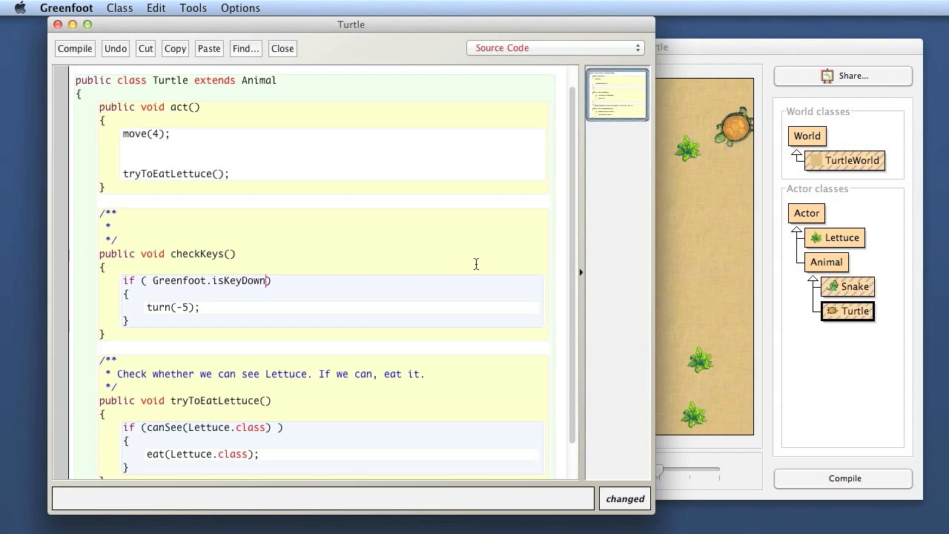
key("Backspace")
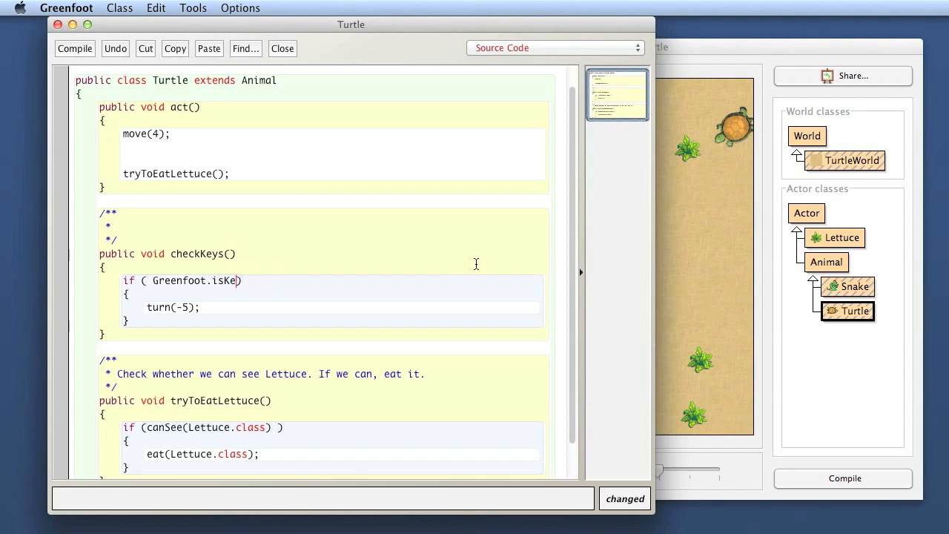
key("backspace")
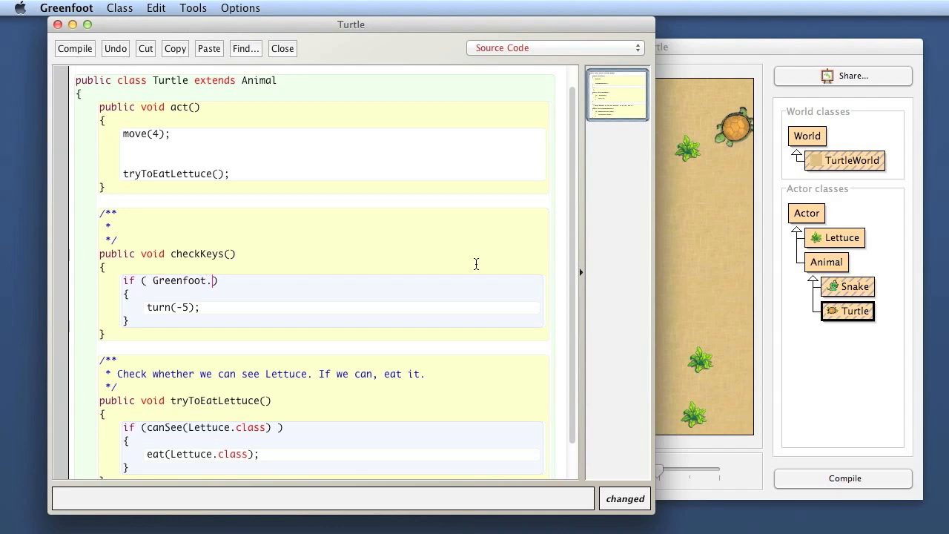
- Use code completion to insert Greenfoot.isKeyDown(keyName) as the if condition
type(".")
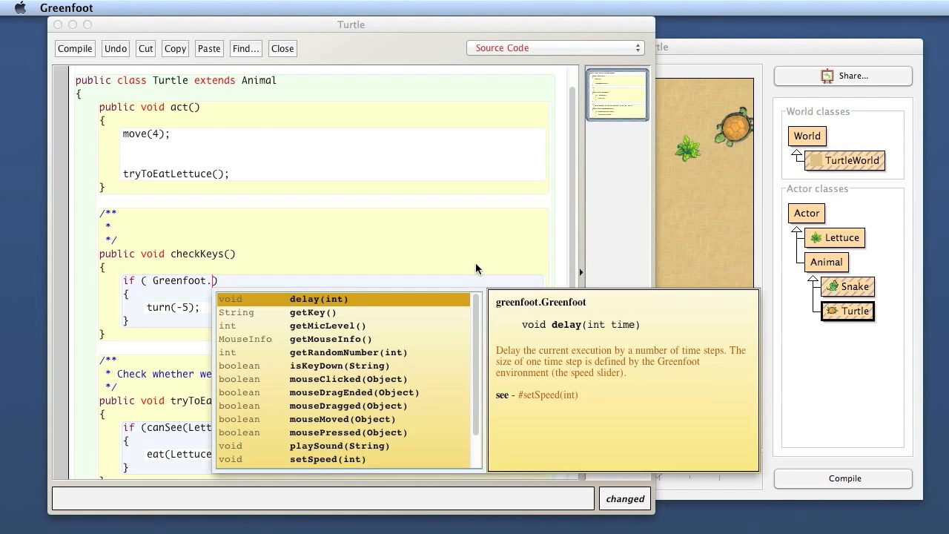
mouse_move(436, 357)
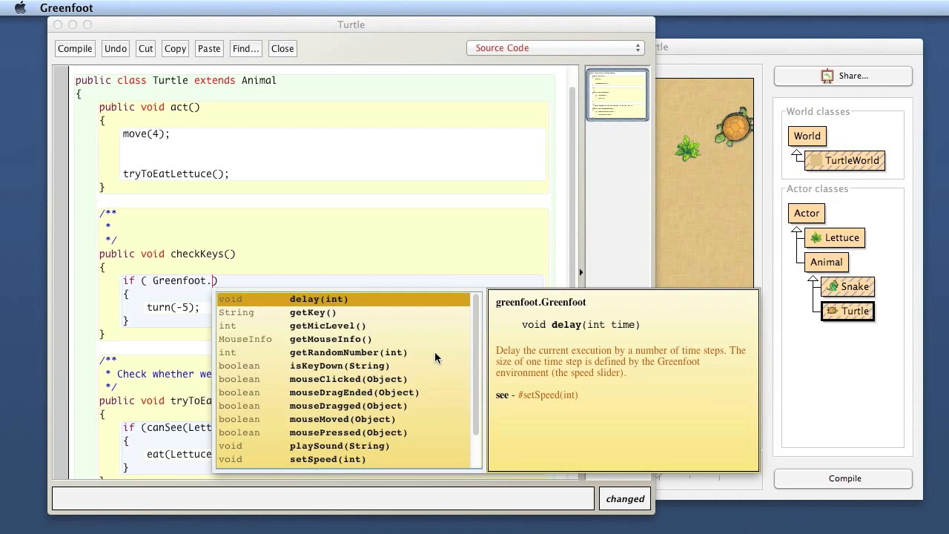
type("isKeyDown(_keyName_")
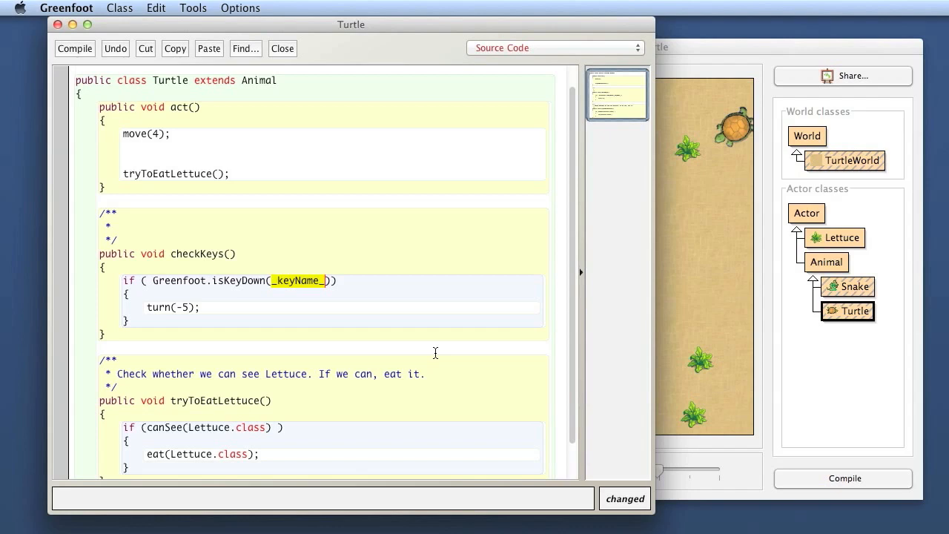
- Fill the isKeyDown argument with "left", trying a, b and F1 before settling on left
type("\"")
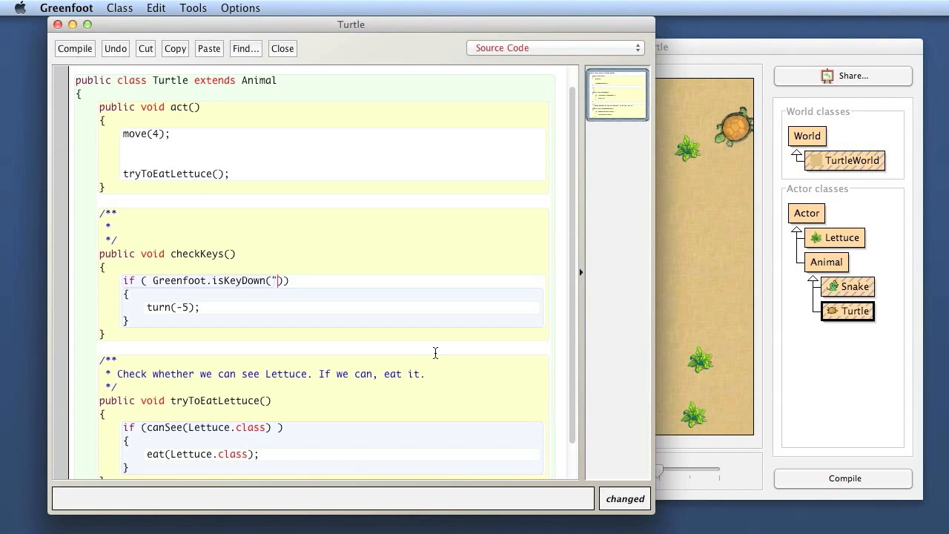
type("left")
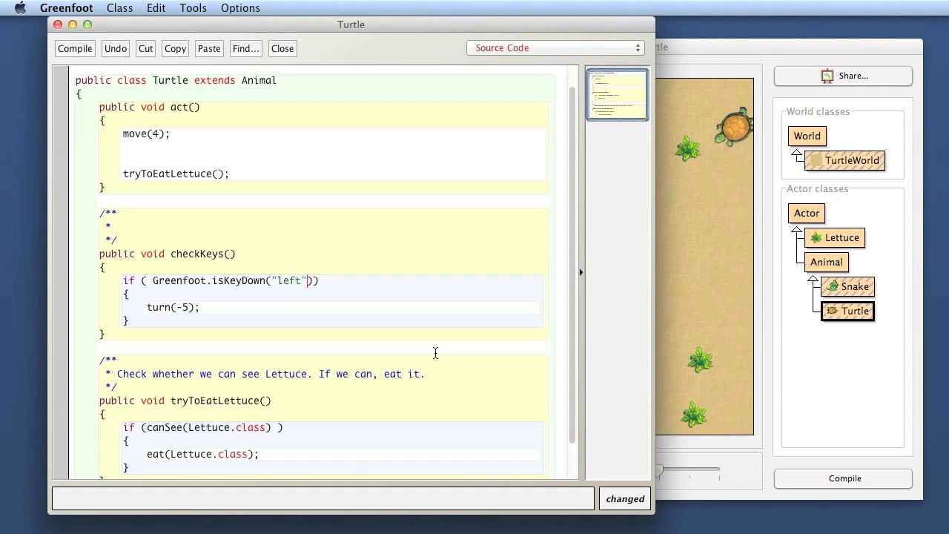
double_click(295, 280)
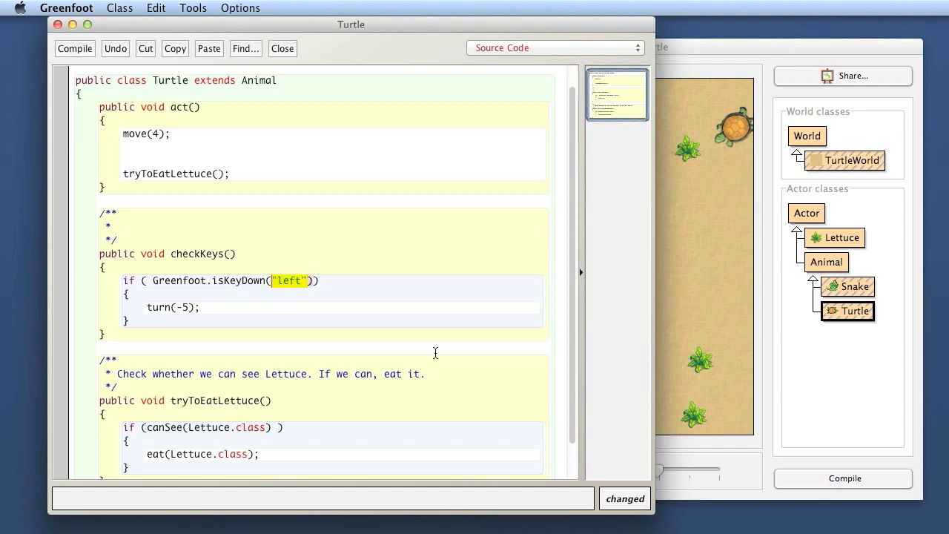
left_click(279, 280)
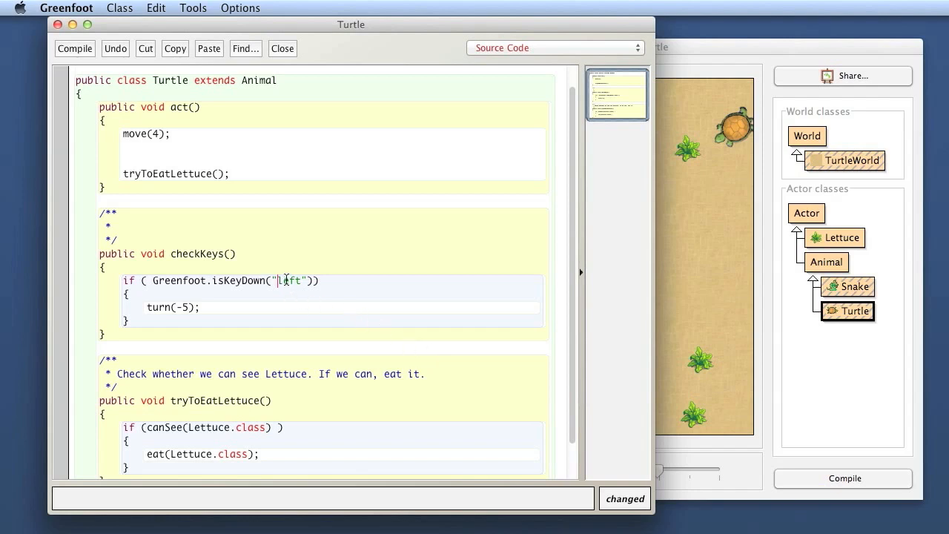
double_click(289, 280)
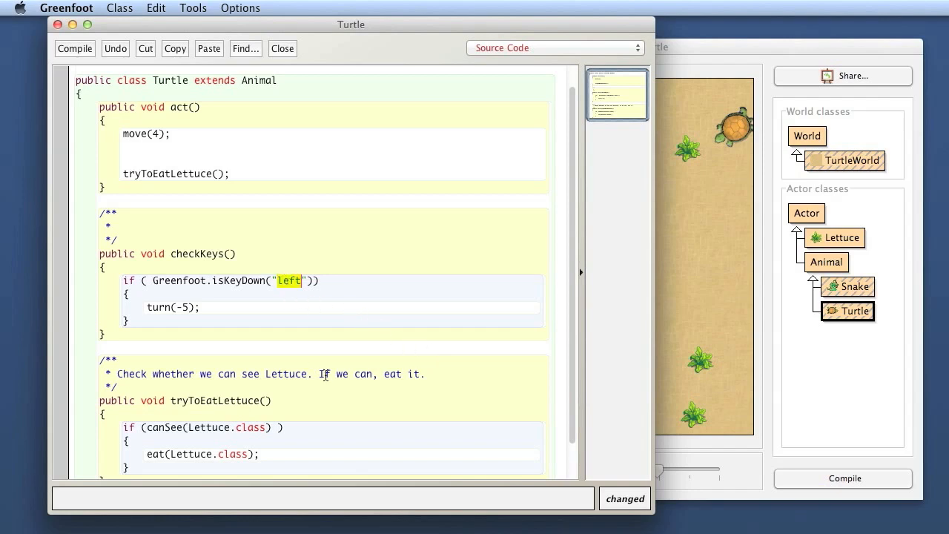
type("a")
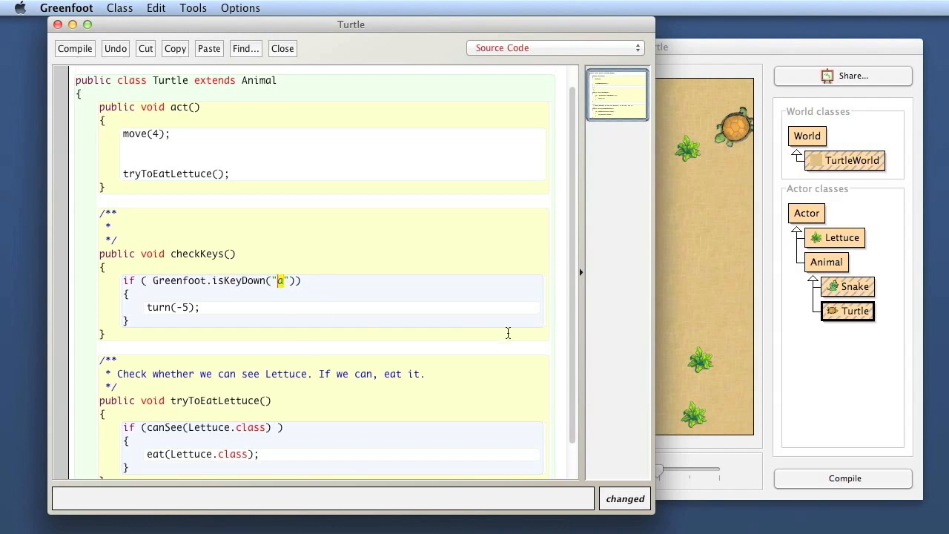
type("b")
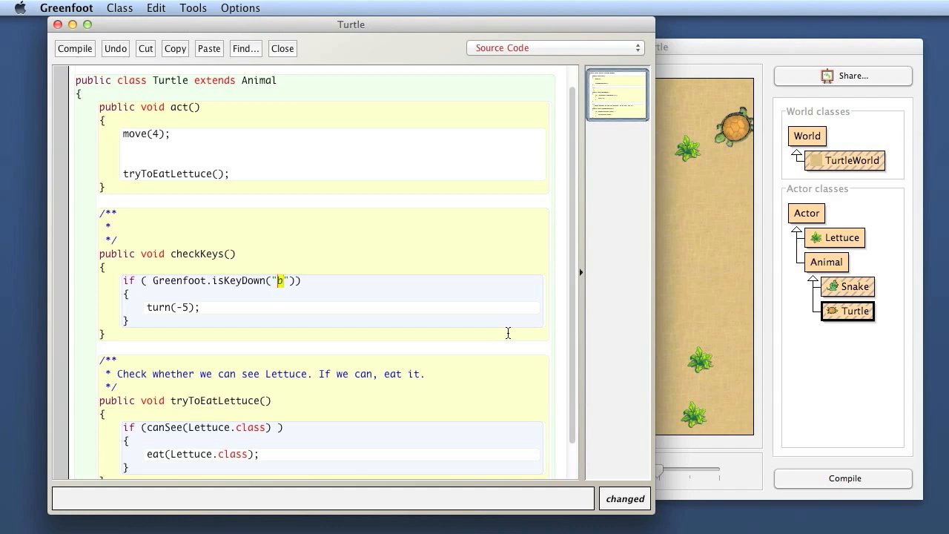
type("F1")
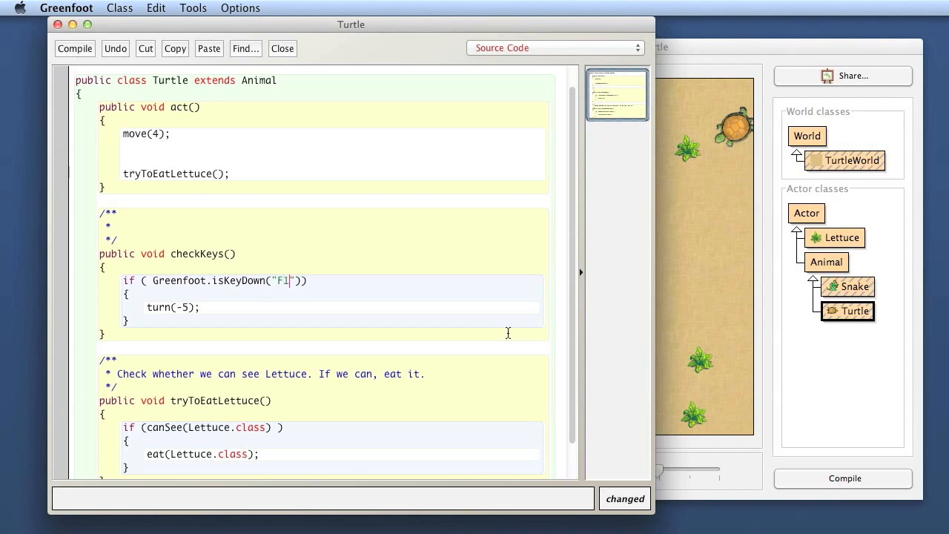
type("left")
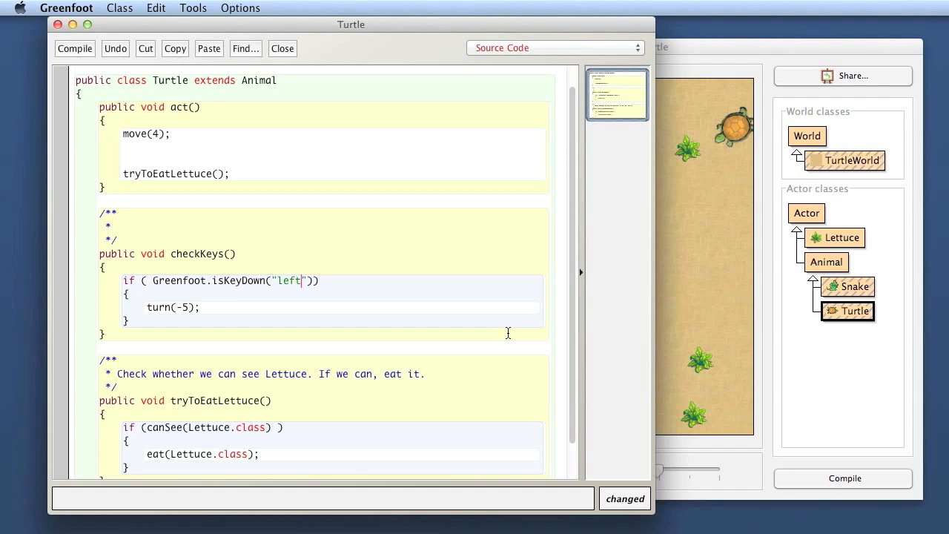
double_click(181, 280)
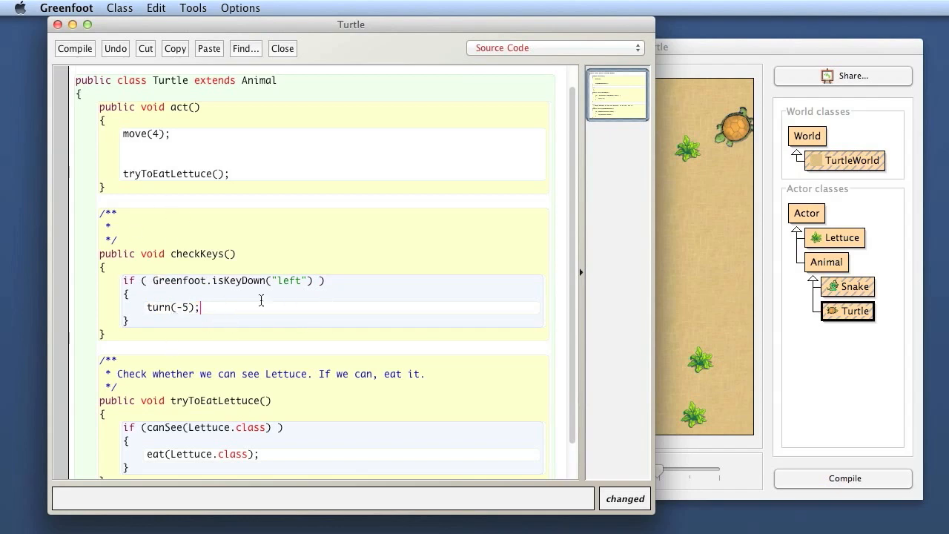
mouse_move(397, 282)
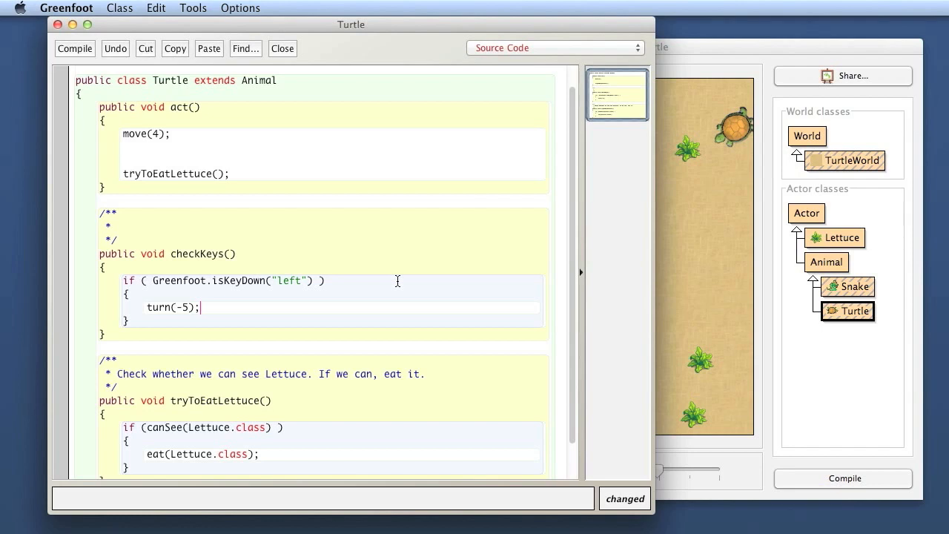
mouse_move(252, 310)
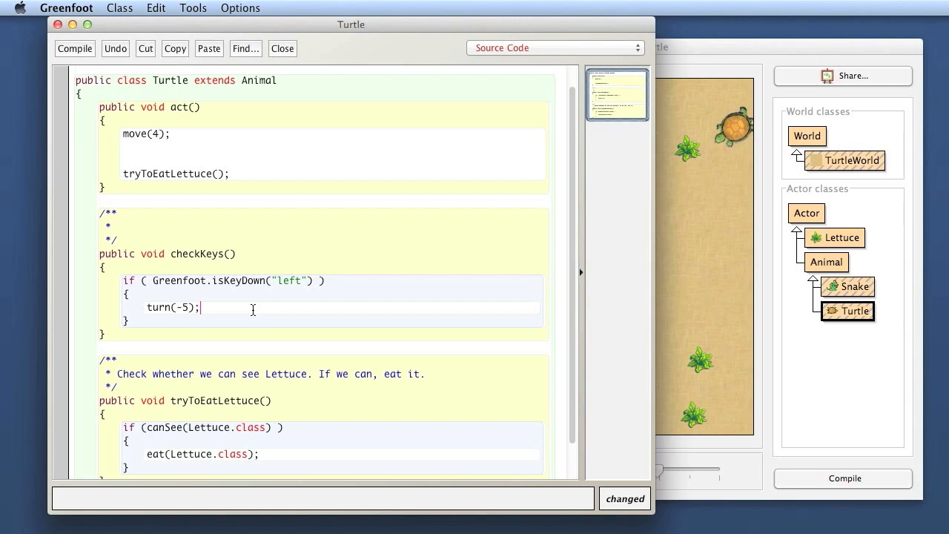
mouse_move(515, 198)
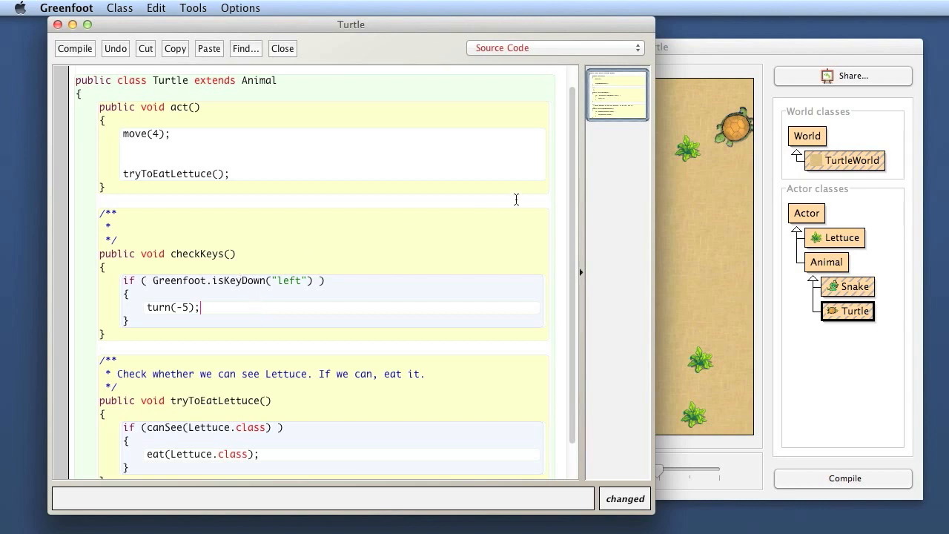
- Add a second if block in checkKeys that tests isKeyDown("right")
type("///")
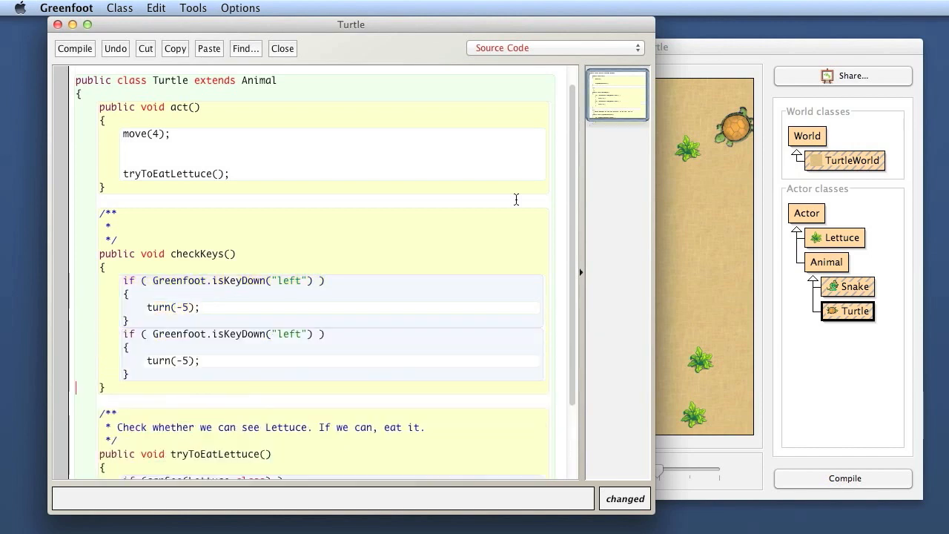
mouse_move(276, 335)
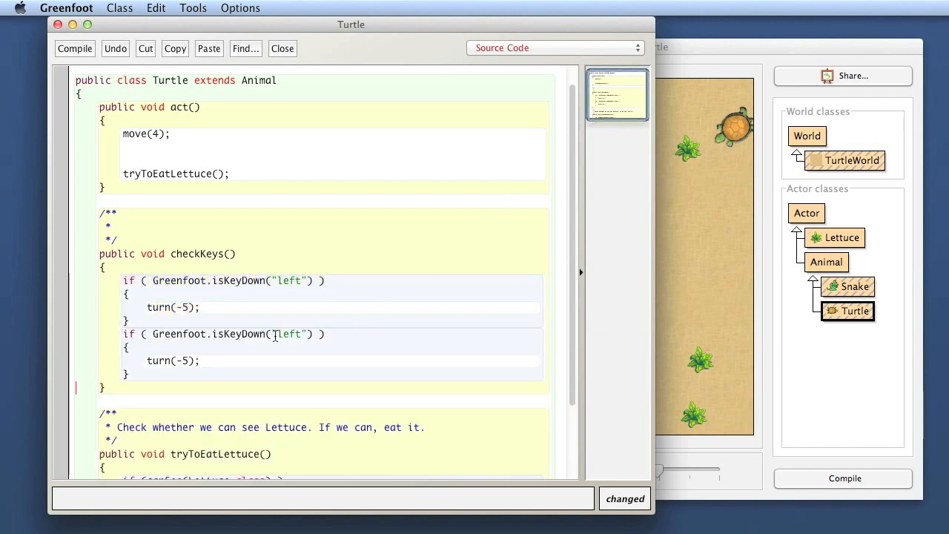
type("r")
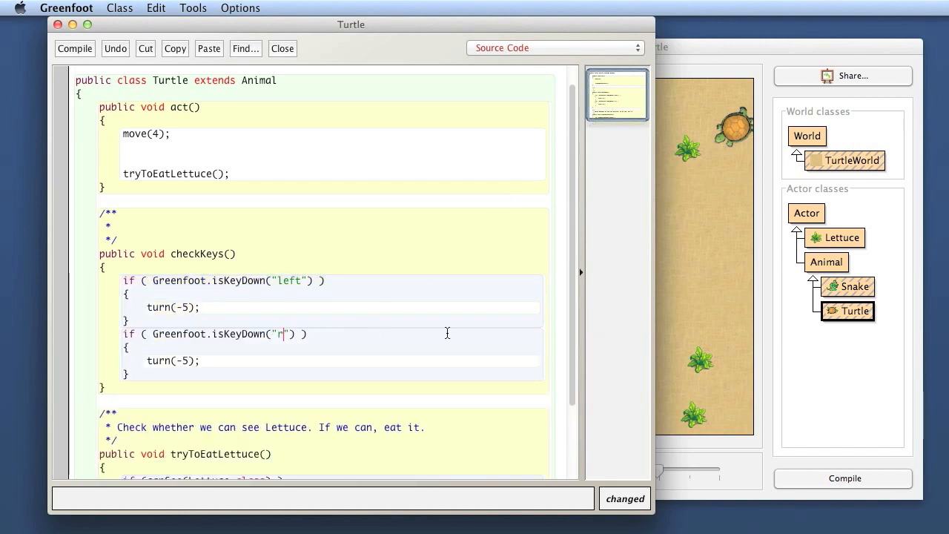
type("ight")
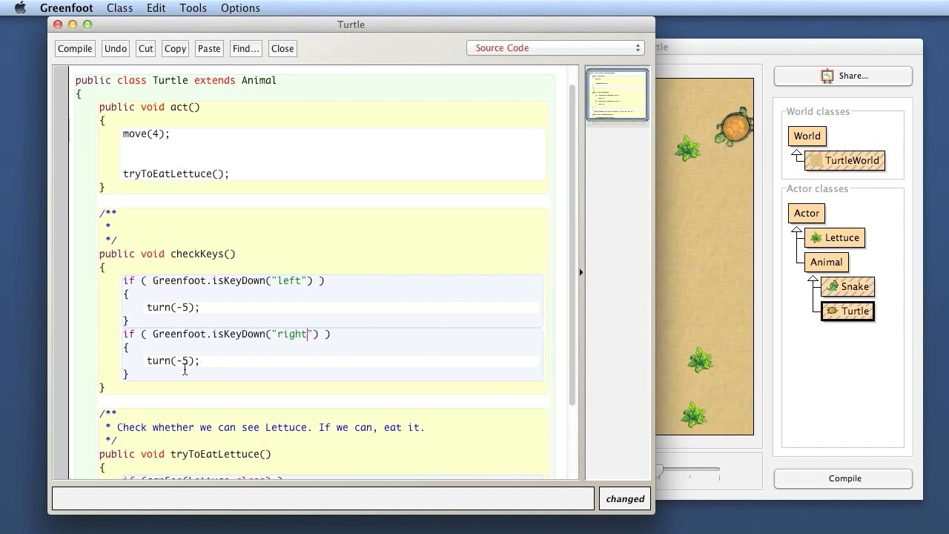
key("Backspace")
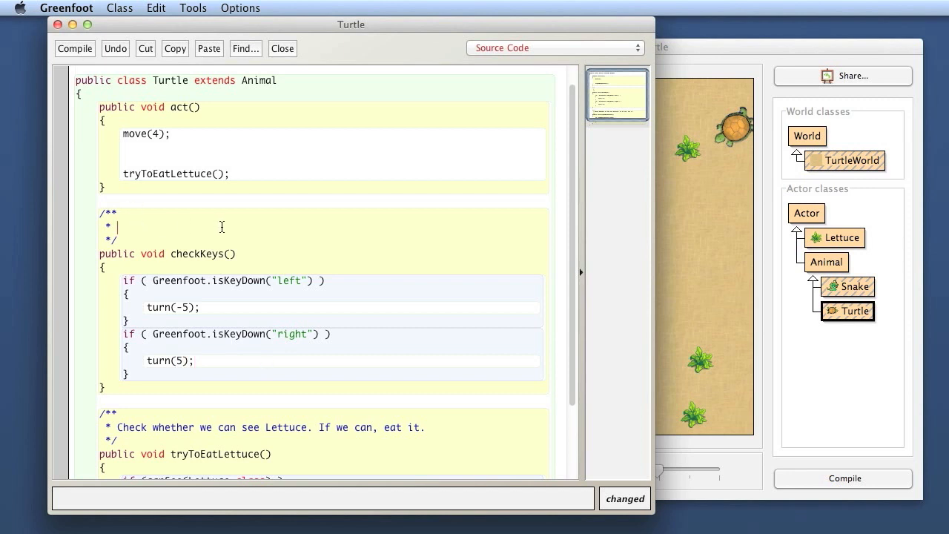
- Write the Javadoc text "Check whether the control keys are being pressed, and turn if they are." above checkKeys()
type("Check")
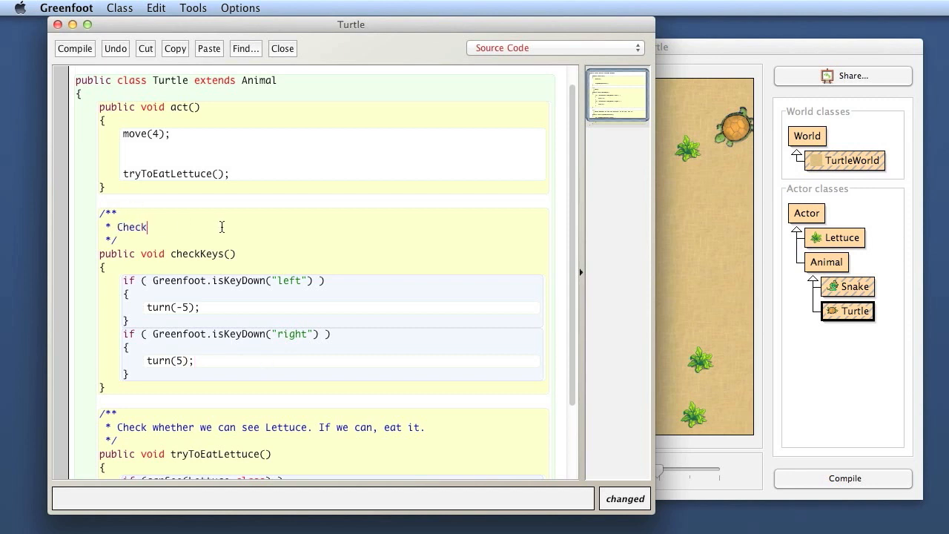
type("whether the")
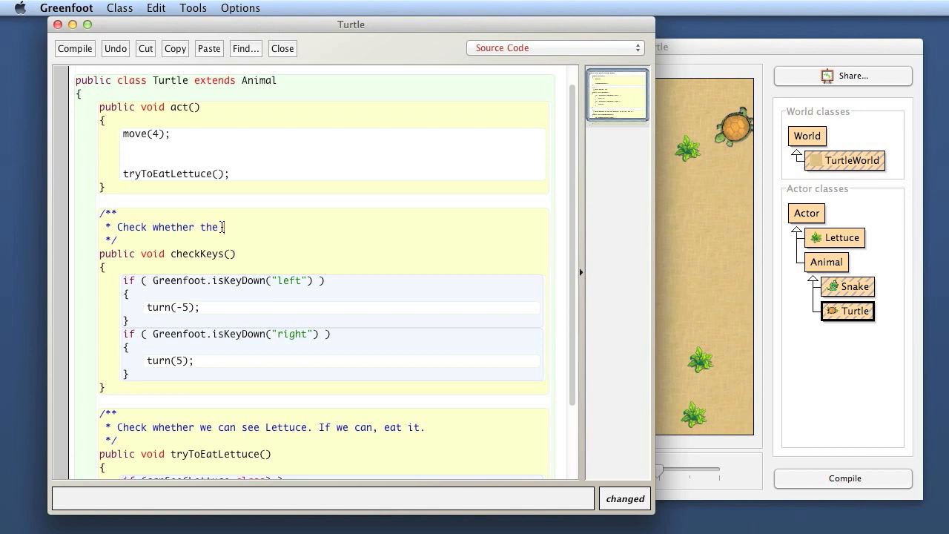
type("control")
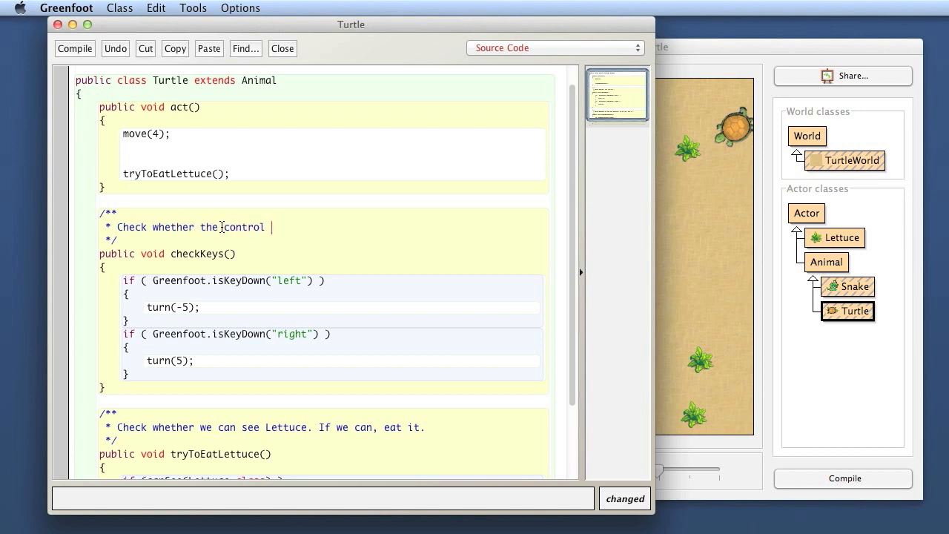
type("ket=")
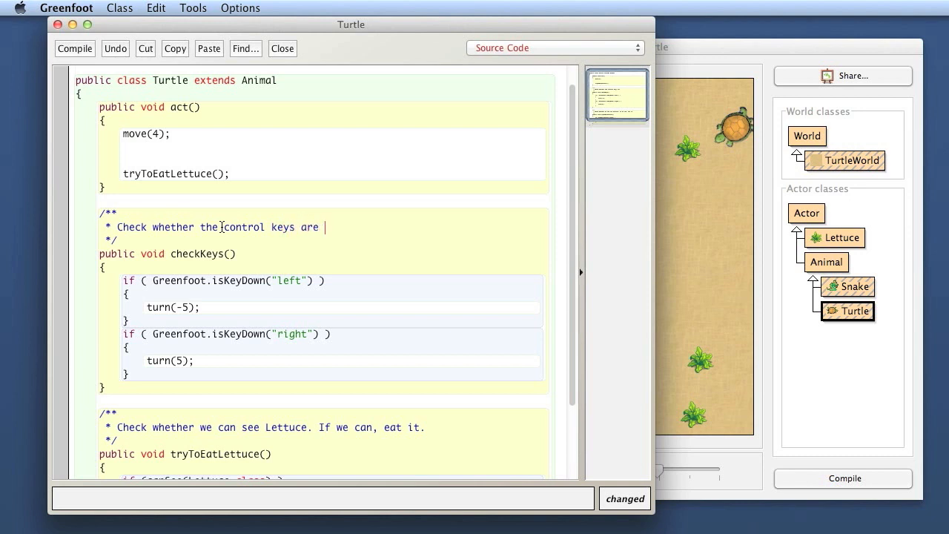
type("being press")
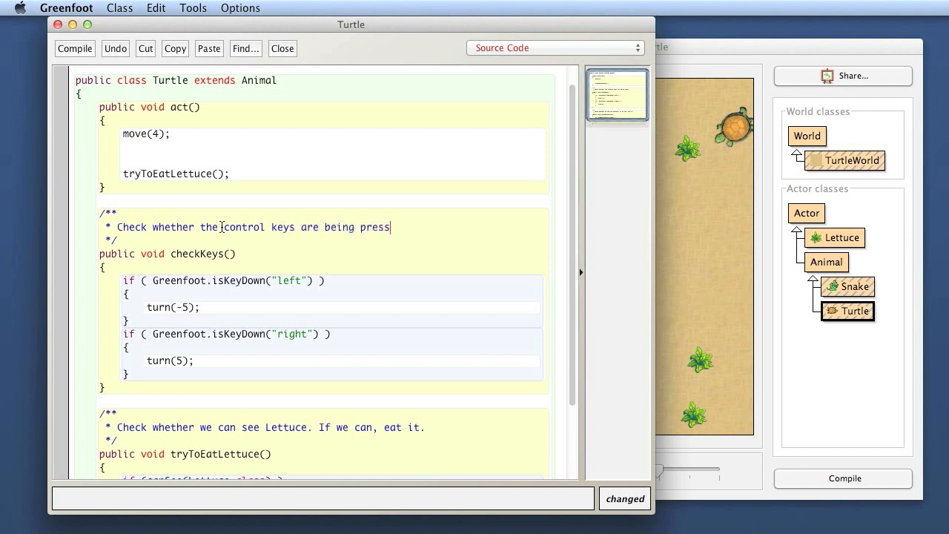
type("ed, and turn")
type("* if they")
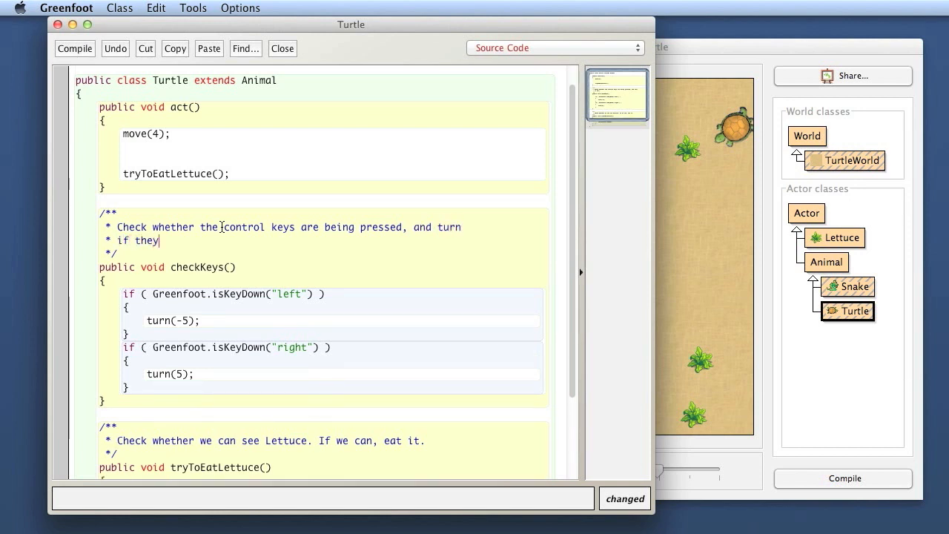
type("are.")
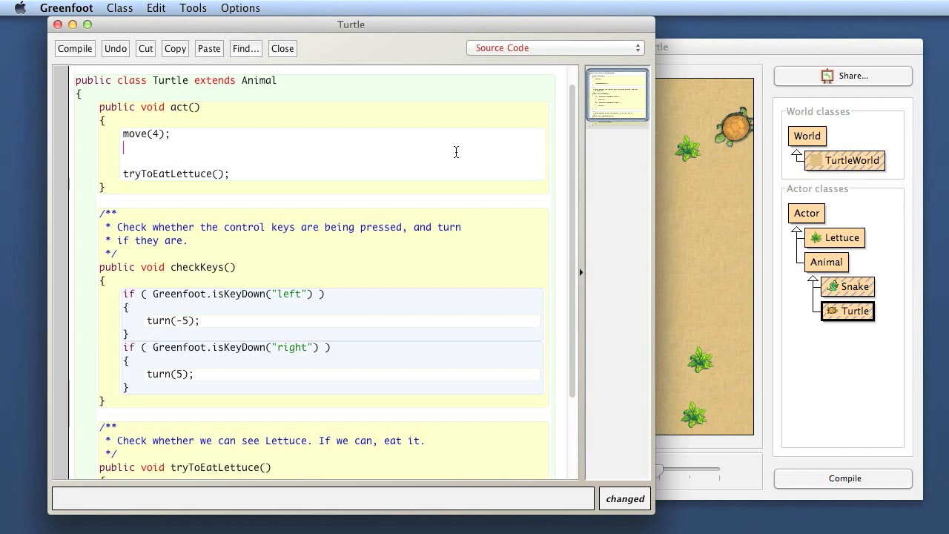
- Add the call checkKeys(); on the blank line between move(4); and tryToEatLettuce(); in act()
type("checkKeys();")
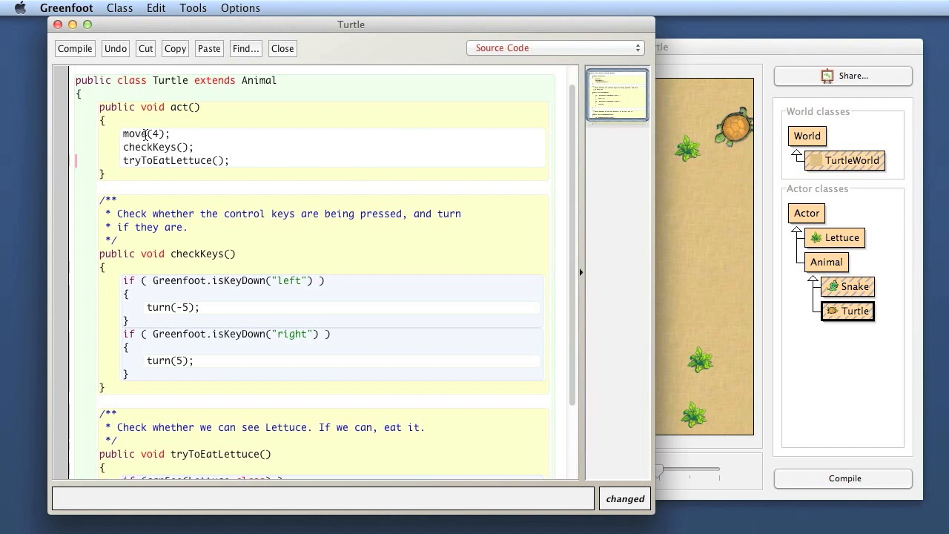
mouse_move(154, 146)
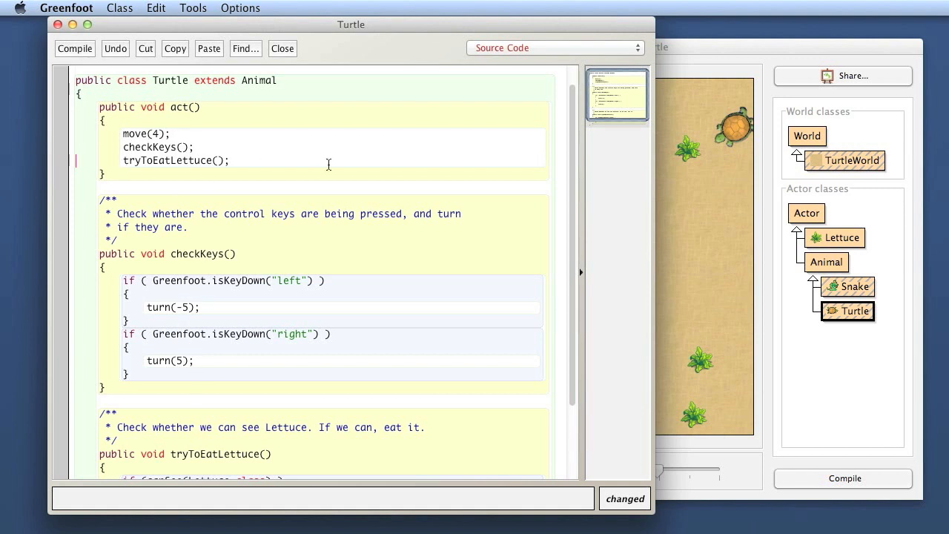
mouse_move(845, 477)
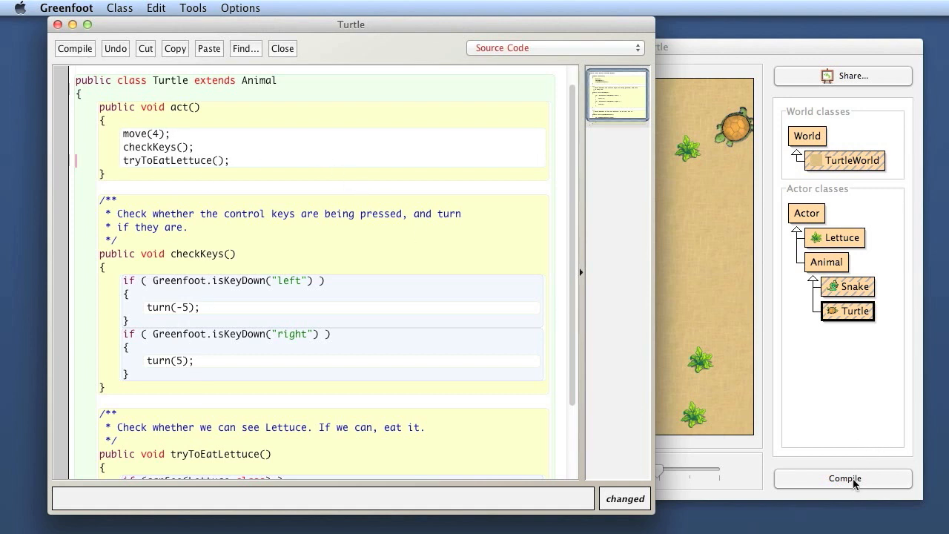
- Compile the Turtle class, run the scenario steering with arrow keys until a snake eats the turtle, then pause
left_click(844, 477)
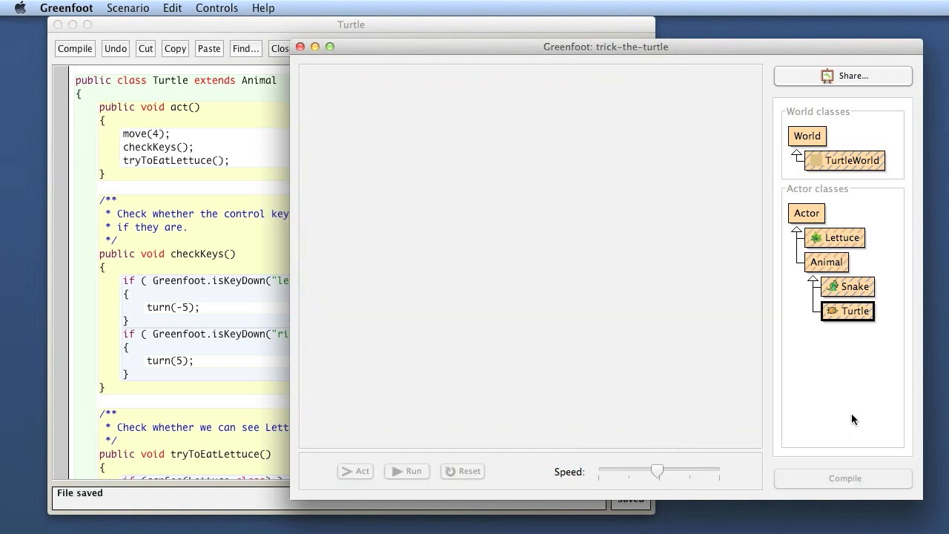
left_click(844, 478)
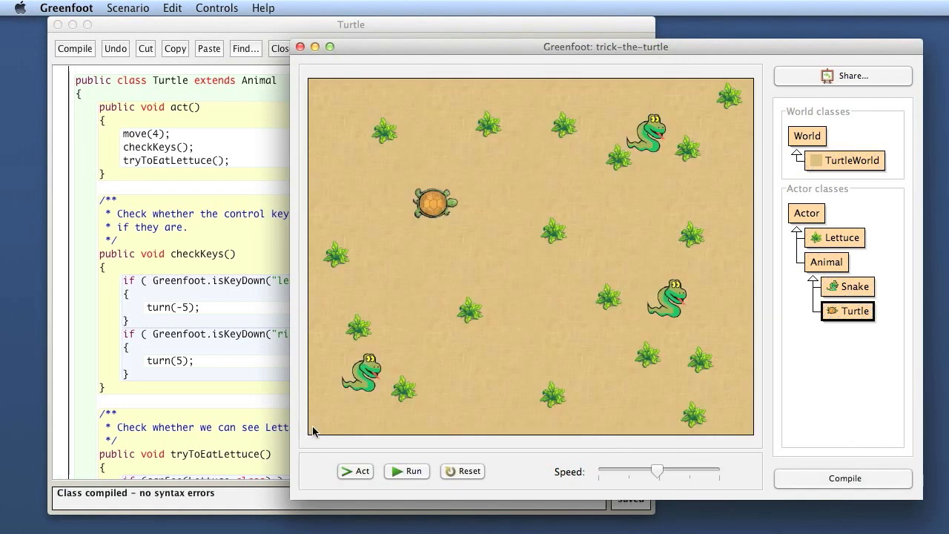
left_click(406, 472)
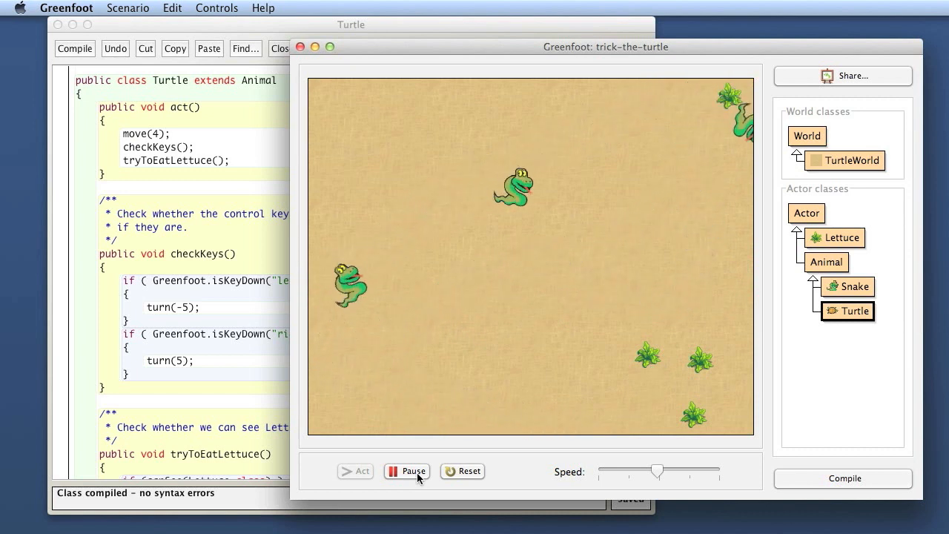
left_click(406, 471)
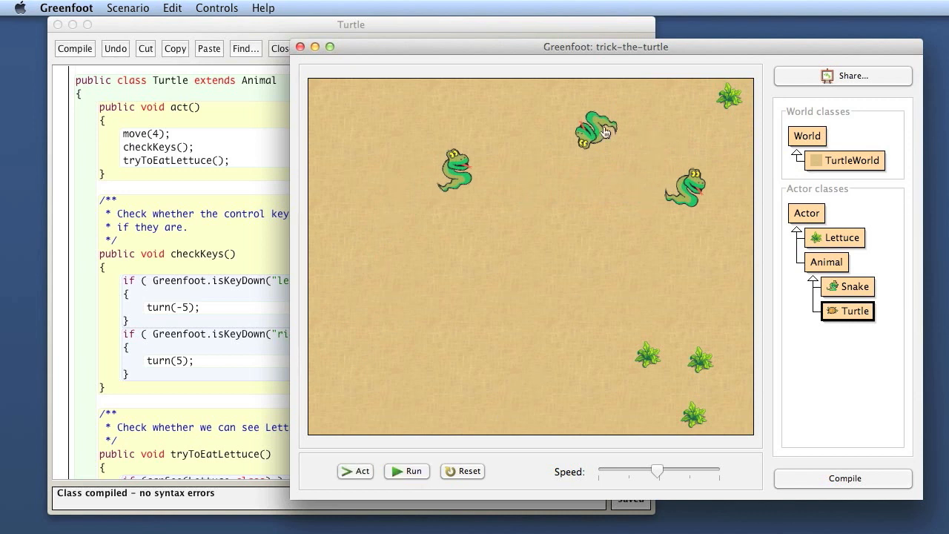
mouse_move(273, 329)
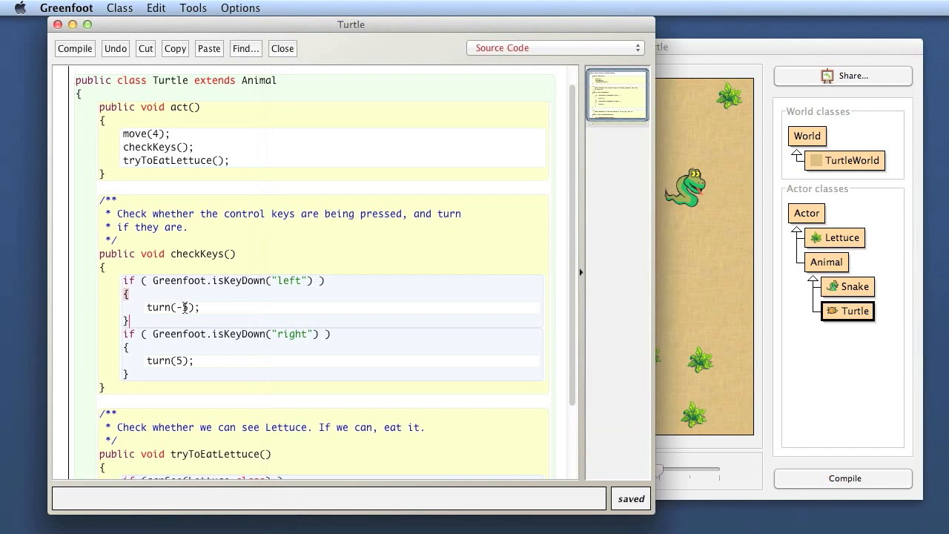
- Re-enter turn(-5) and move(4) in the Turtle code and view the Snake class source
type("5")
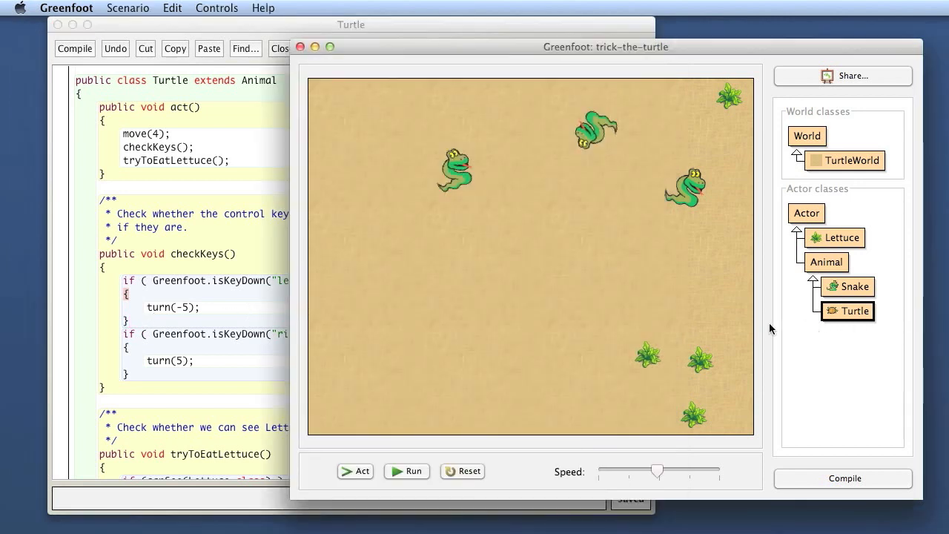
mouse_move(507, 236)
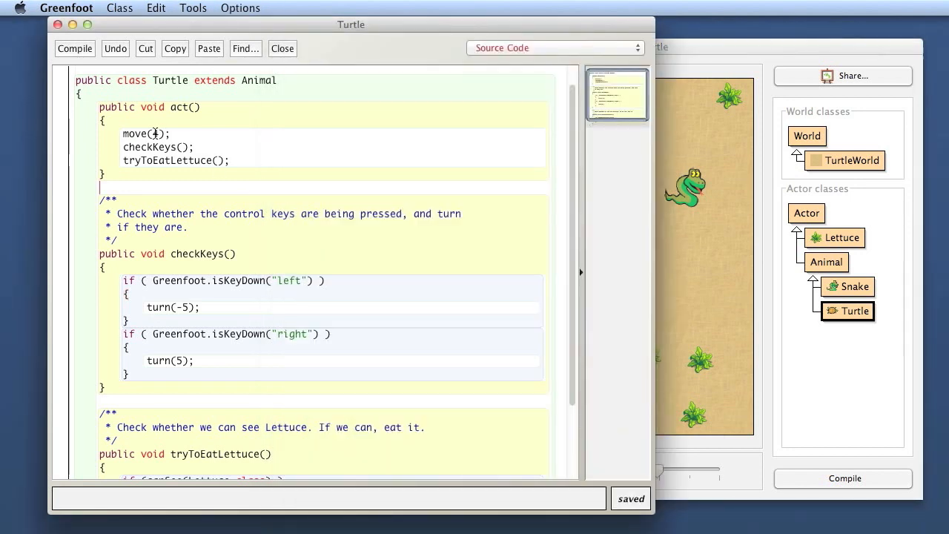
type("4);")
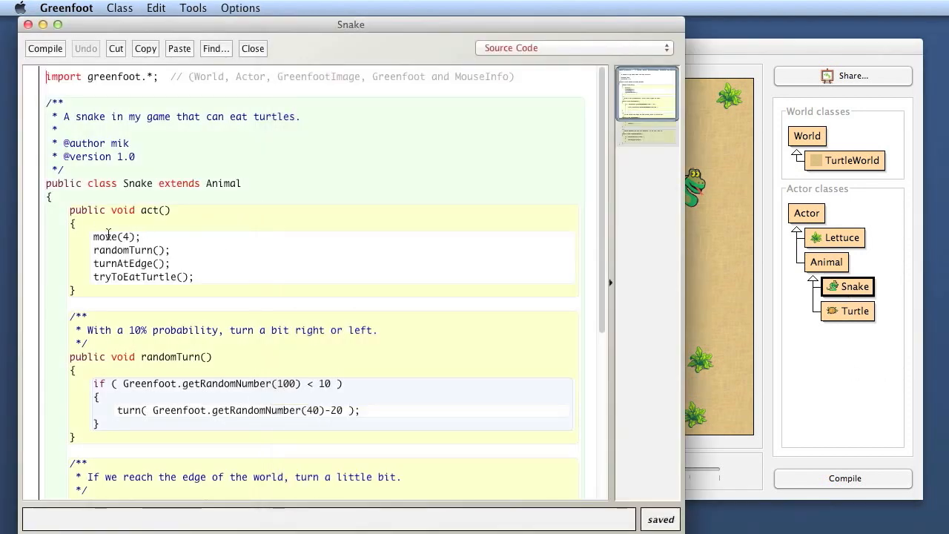
double_click(854, 311)
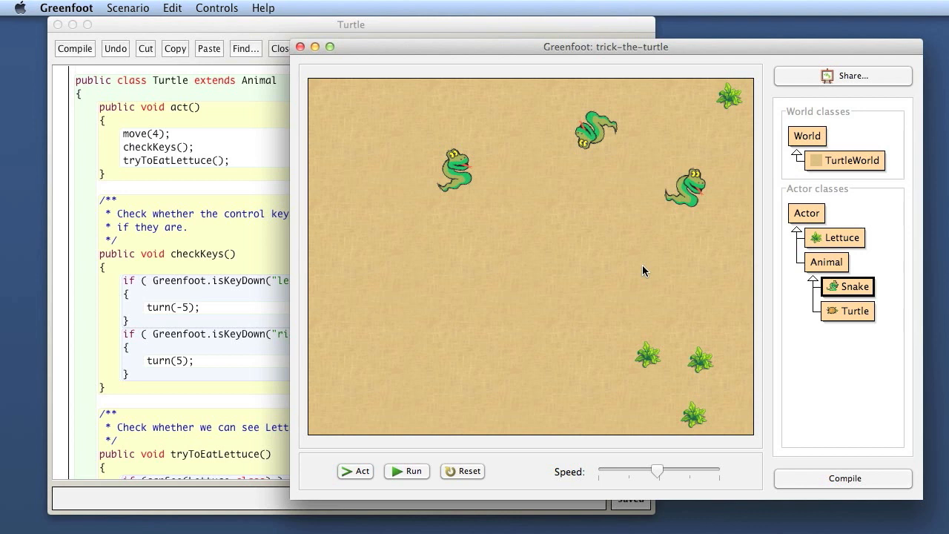
mouse_move(344, 280)
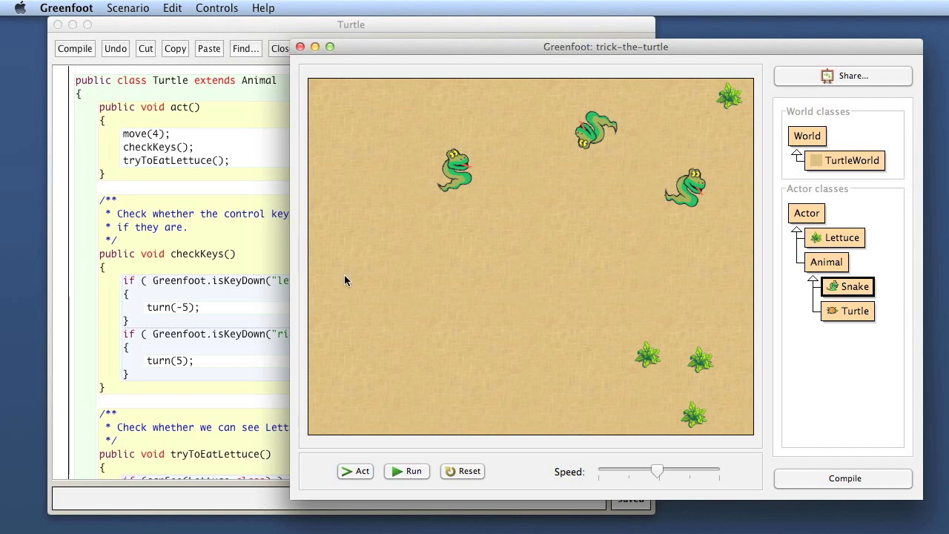
mouse_move(506, 168)
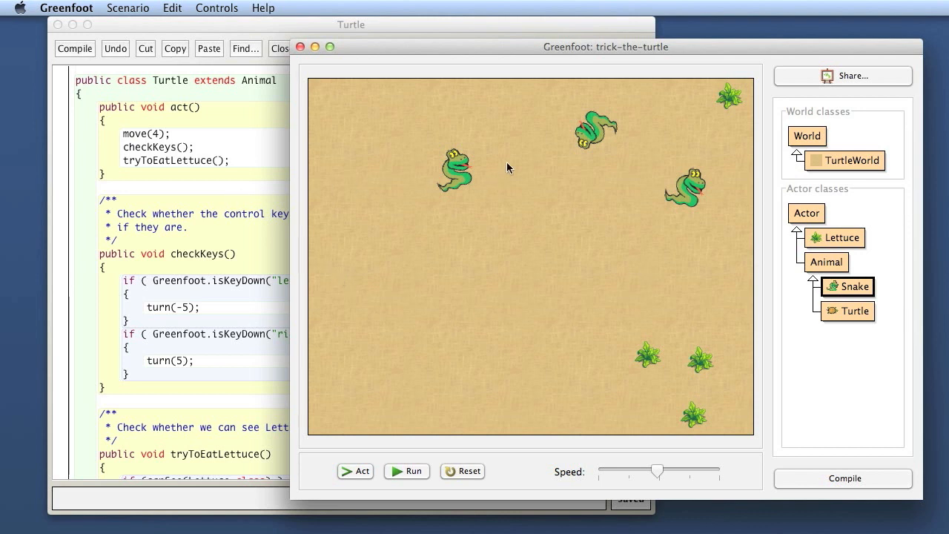
mouse_move(655, 202)
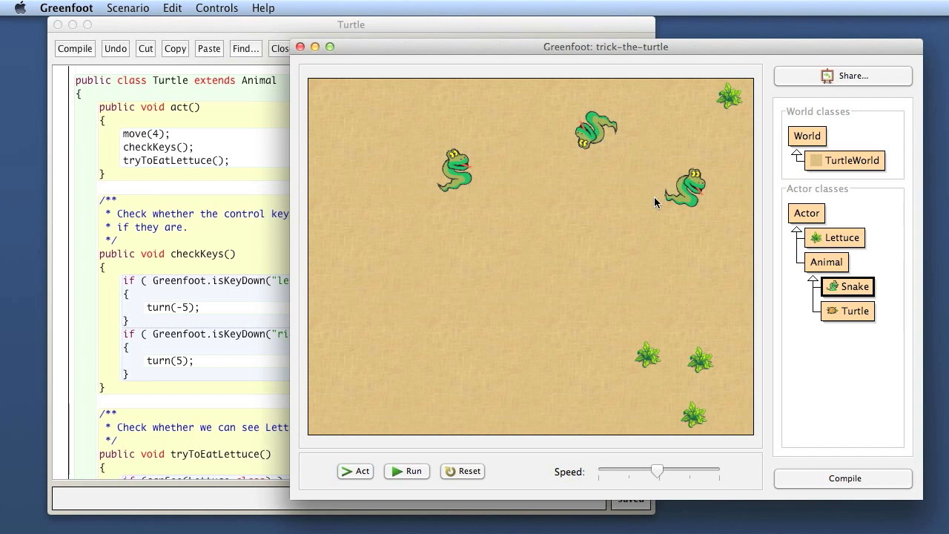
mouse_move(495, 477)
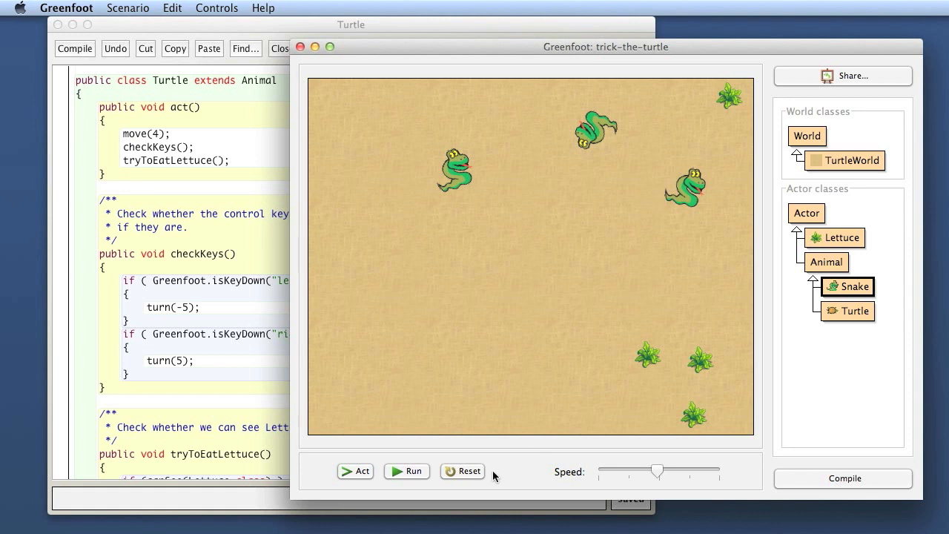
- Reset the world to its starting layout and run the game again
left_click(406, 472)
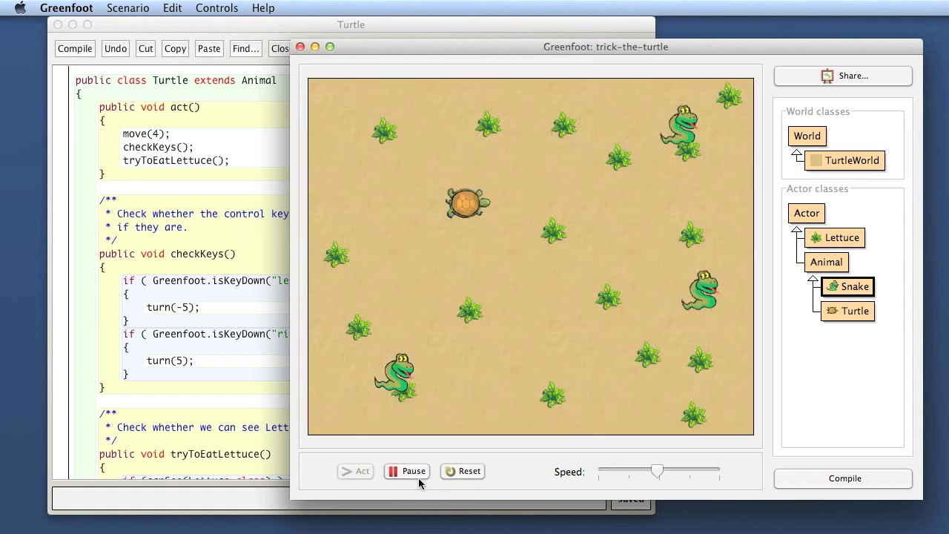